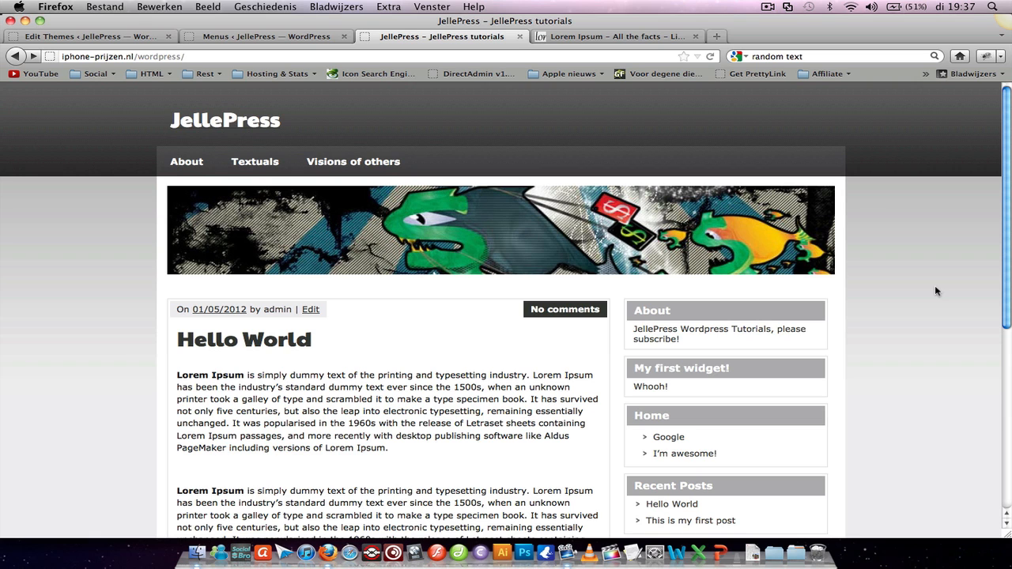
# Find the NAVIGATION section of the theme stylesheet and save the file
pyautogui.scroll(-3)
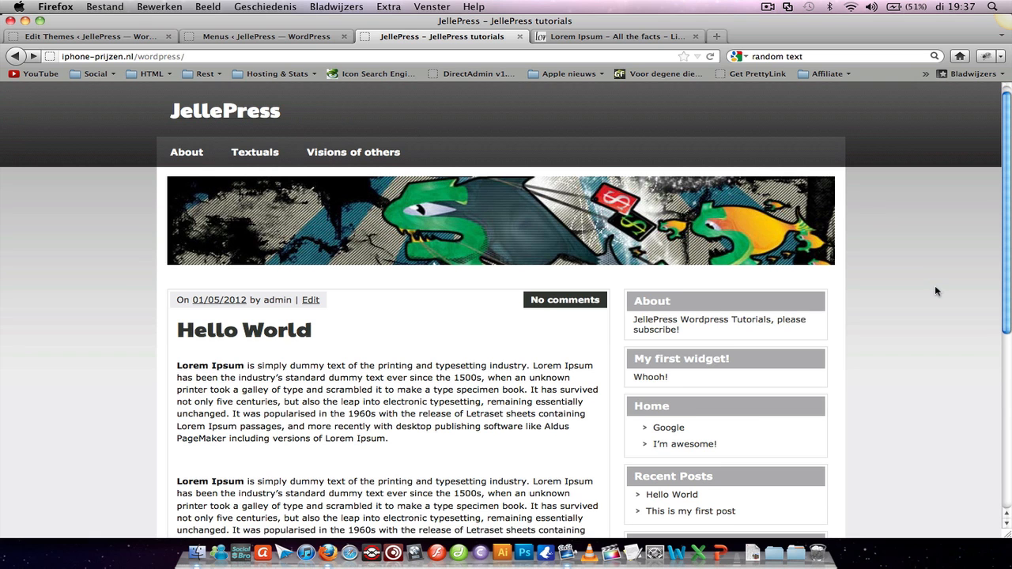
pyautogui.scroll(-3)
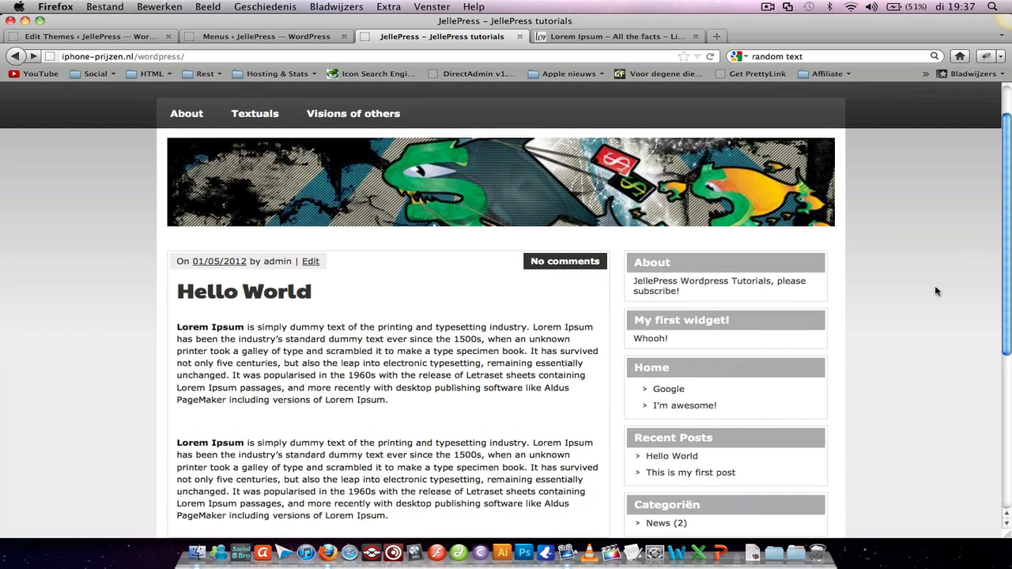
pyautogui.scroll(-3)
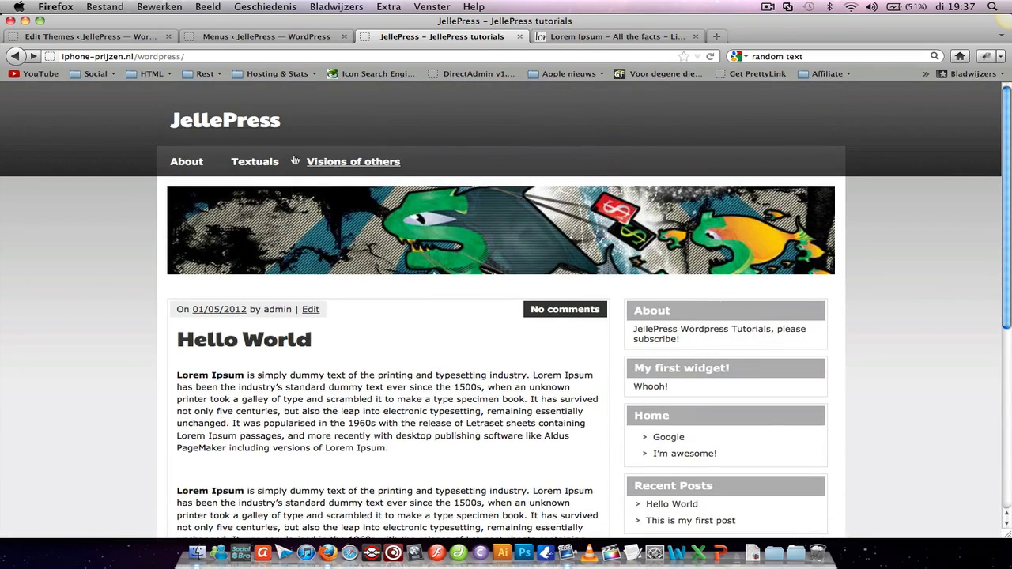
pyautogui.moveTo(837, 161)
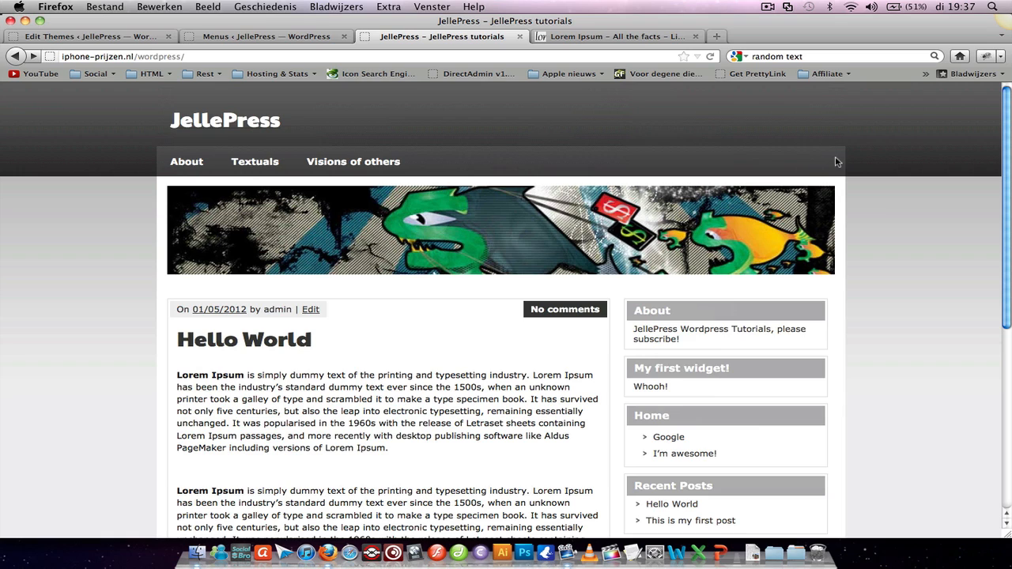
pyautogui.moveTo(882, 144)
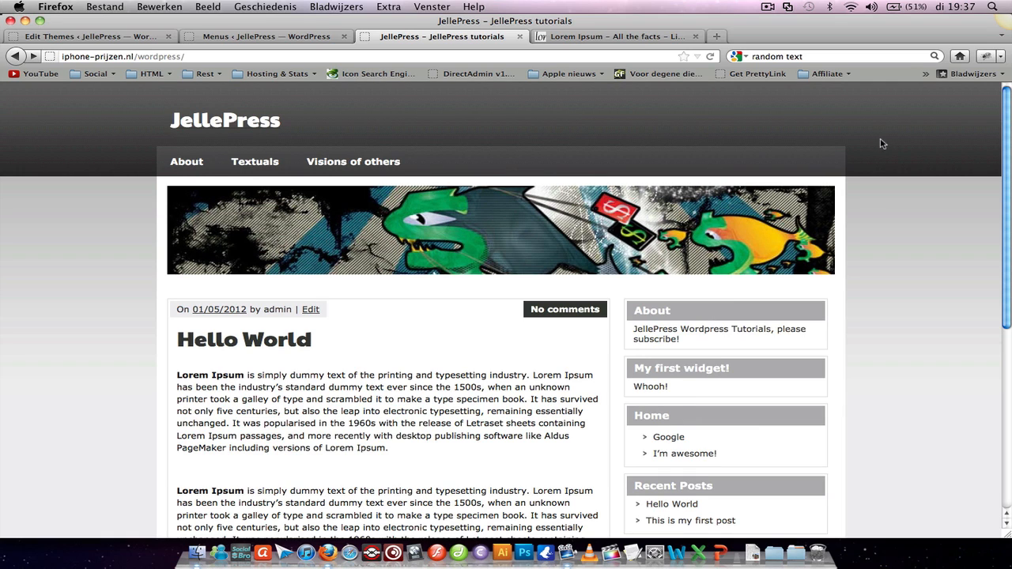
pyautogui.moveTo(795, 178)
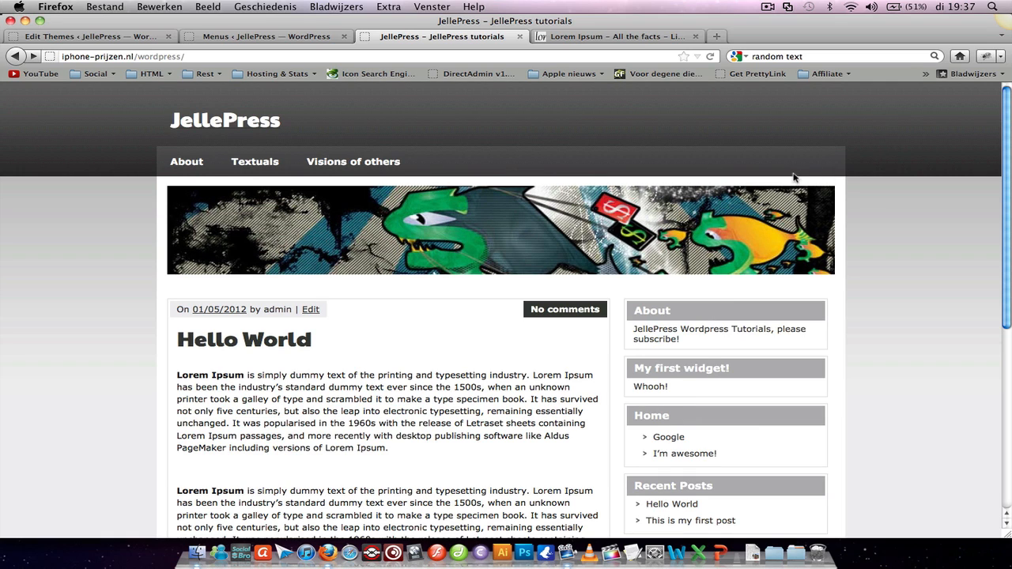
pyautogui.moveTo(806, 158)
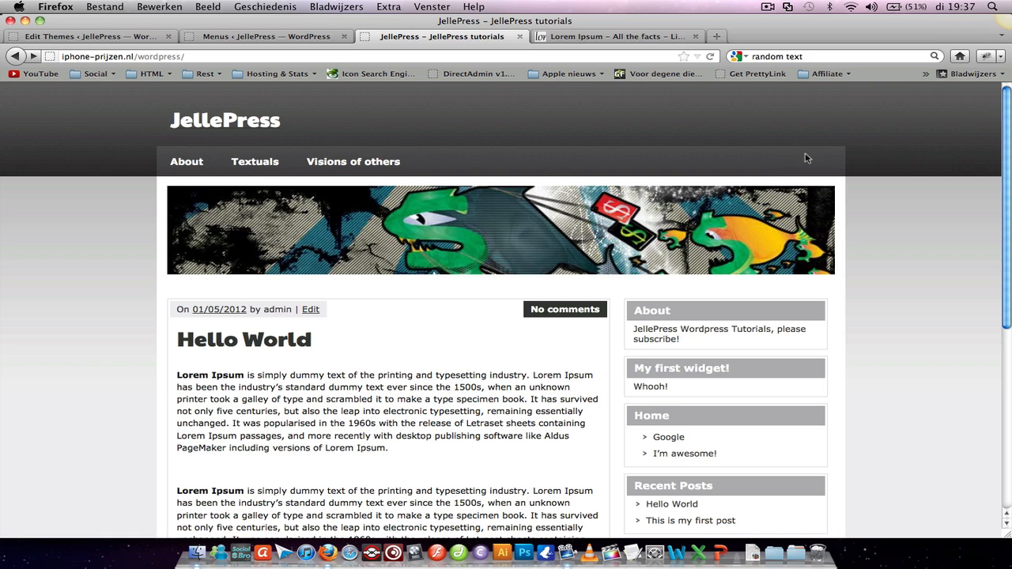
pyautogui.moveTo(841, 169)
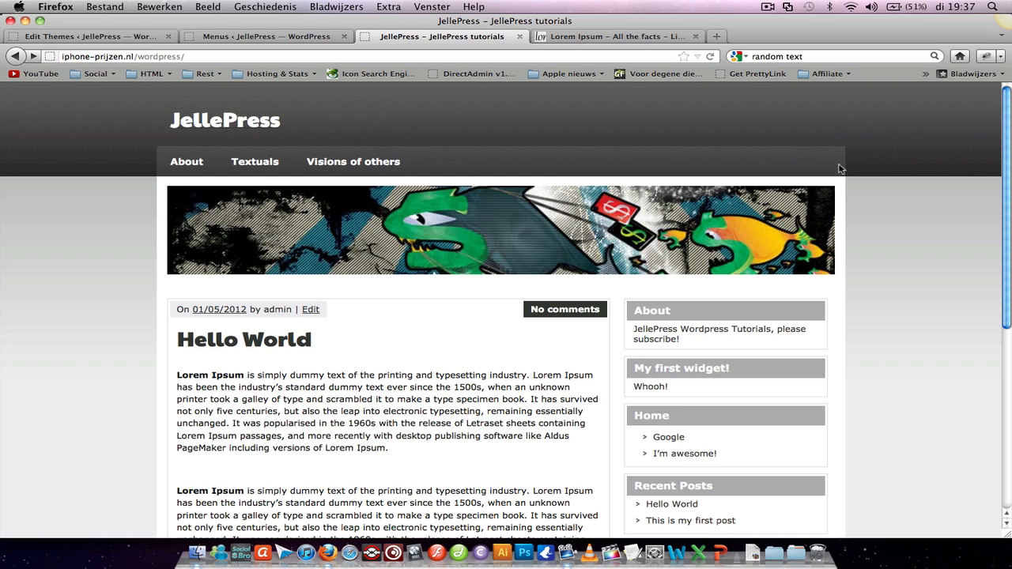
pyautogui.moveTo(846, 174)
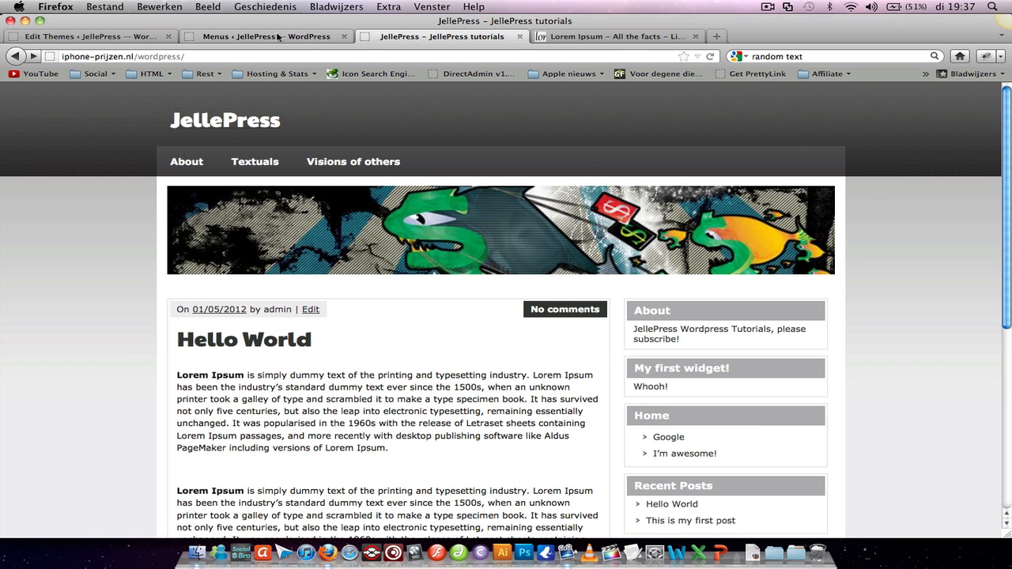
pyautogui.click(87, 37)
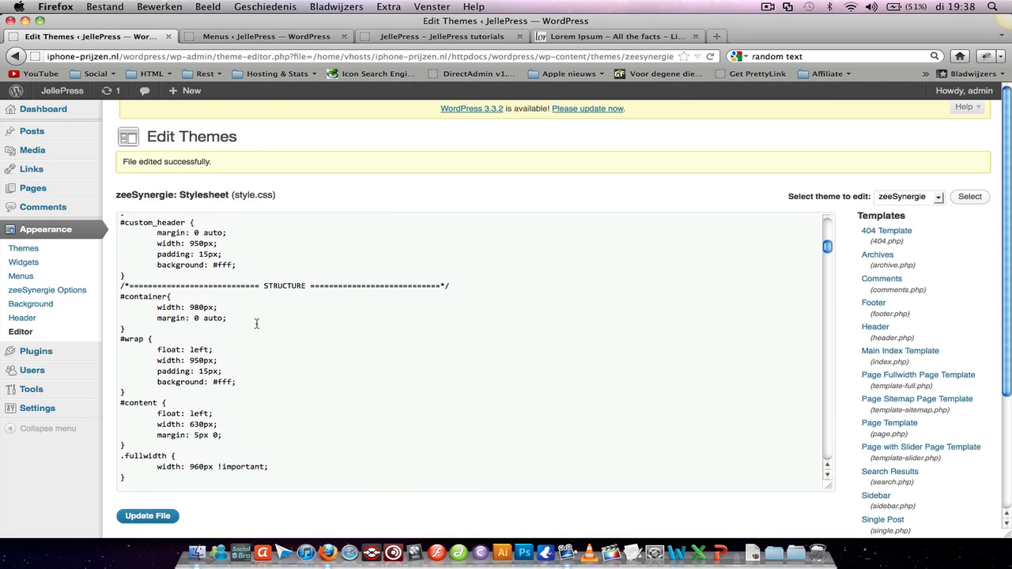
pyautogui.write('navigation')
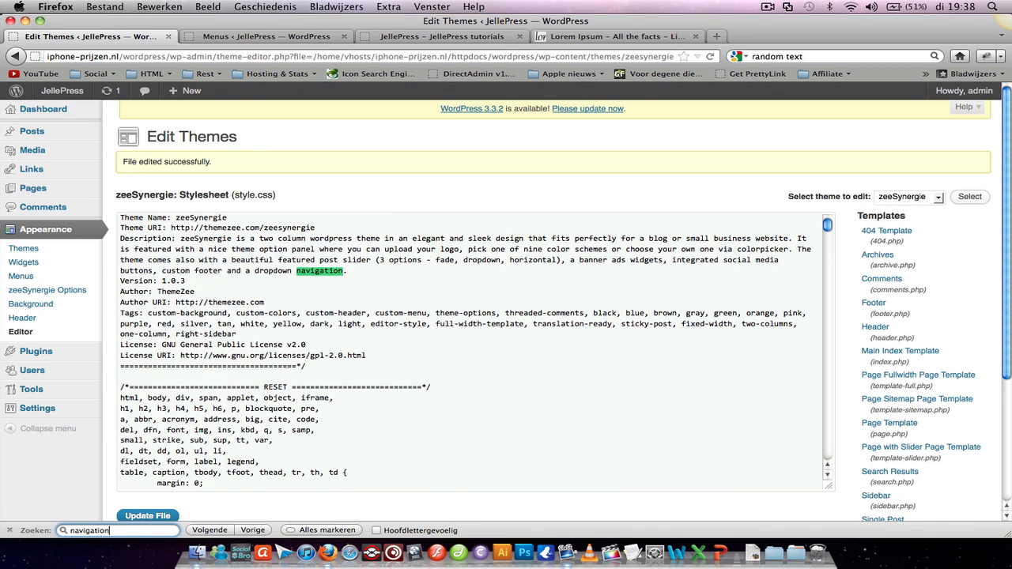
pyautogui.click(208, 529)
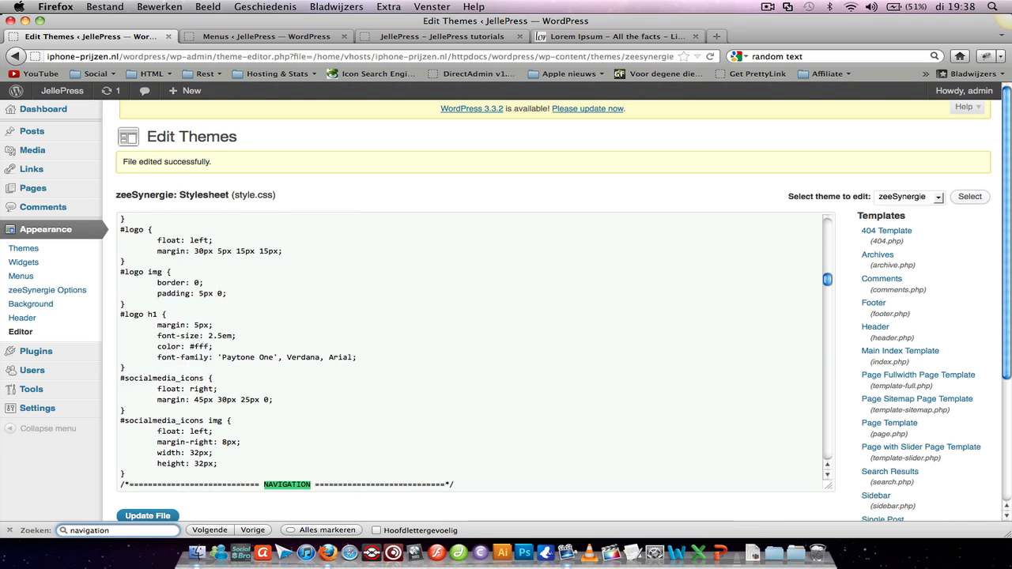
pyautogui.scroll(-3)
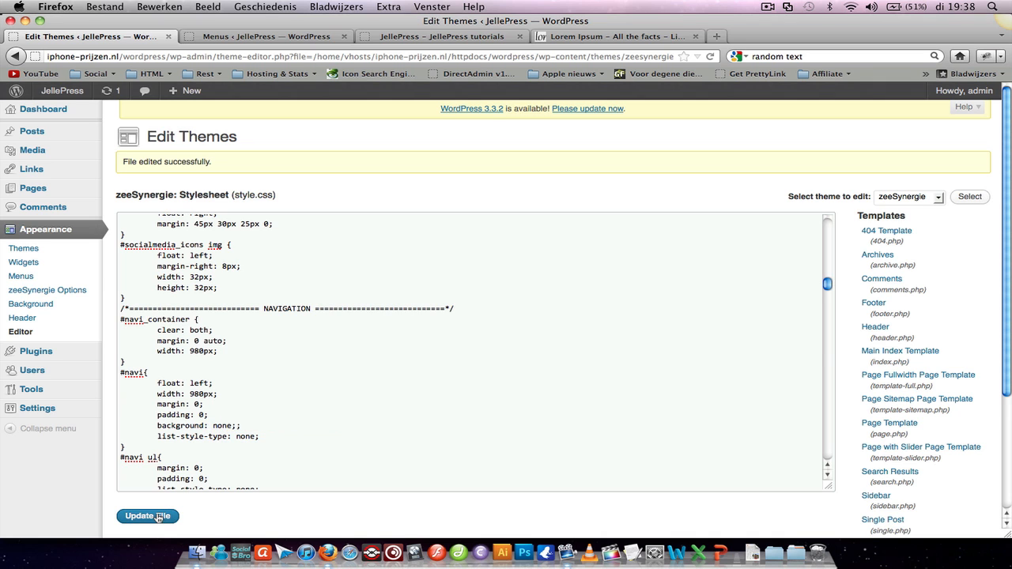
pyautogui.click(443, 36)
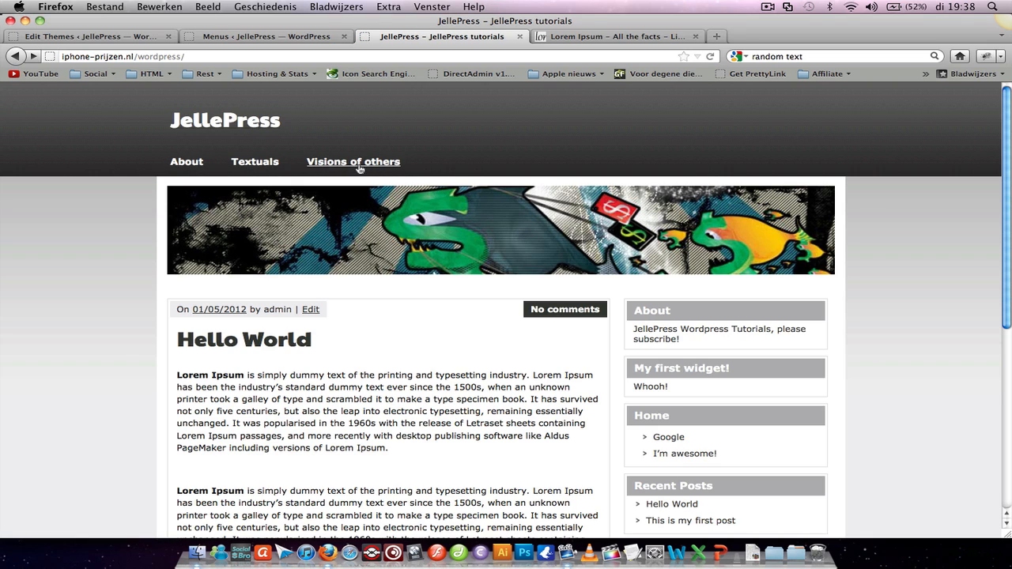
pyautogui.moveTo(420, 164)
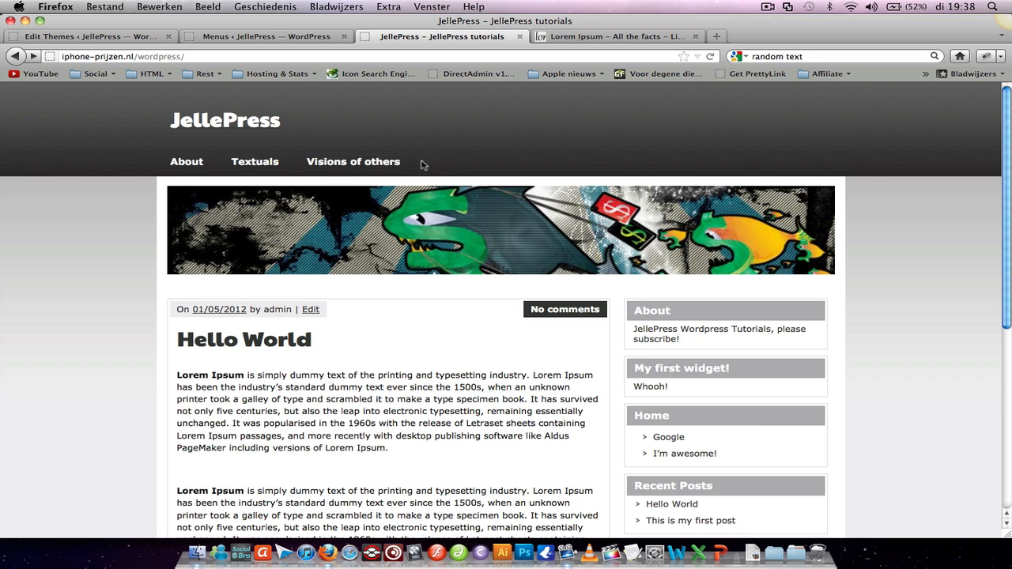
pyautogui.moveTo(352, 161)
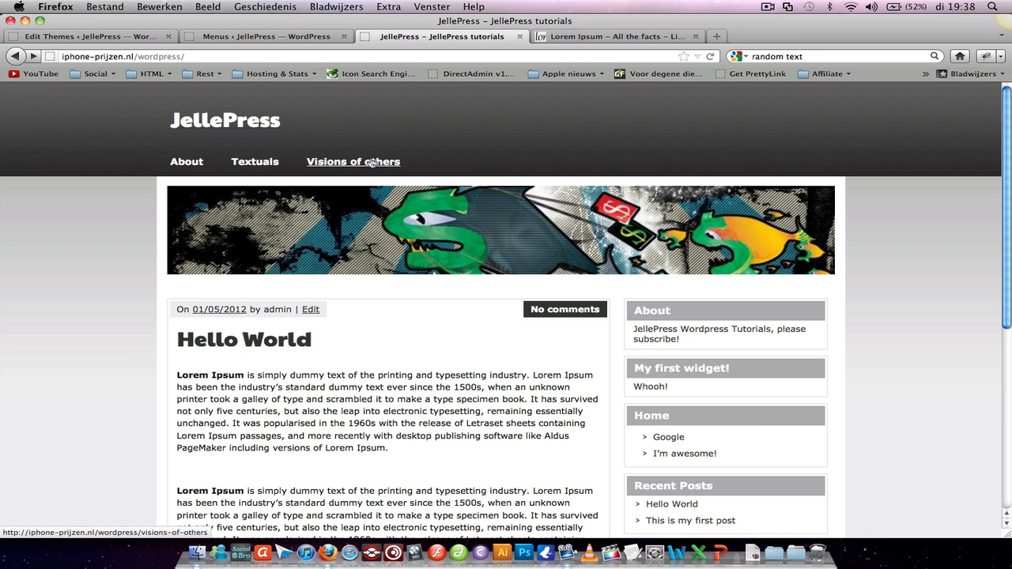
# Create a new menu named 'Main navigation' on the Menus page
pyautogui.click(266, 36)
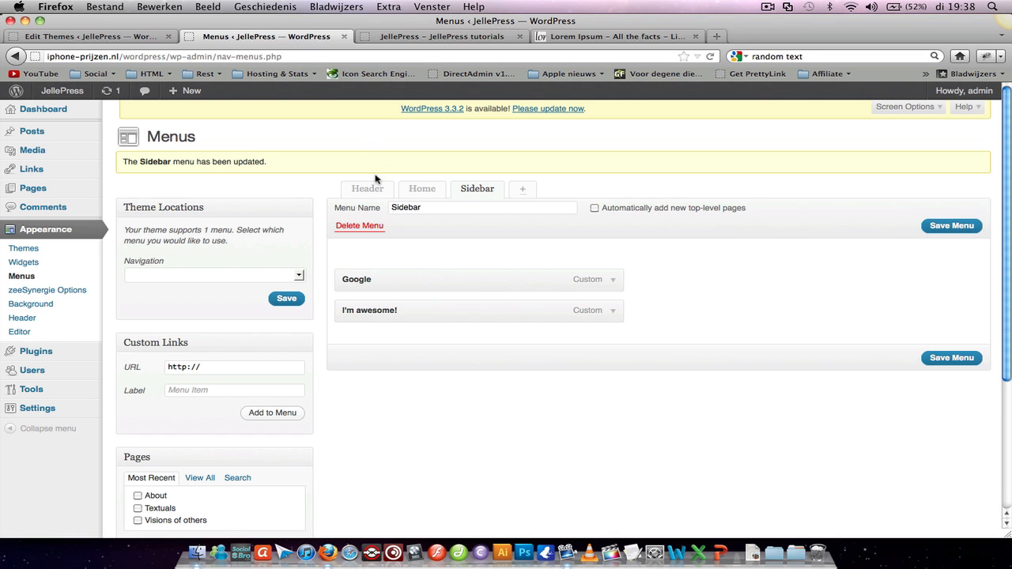
pyautogui.click(214, 274)
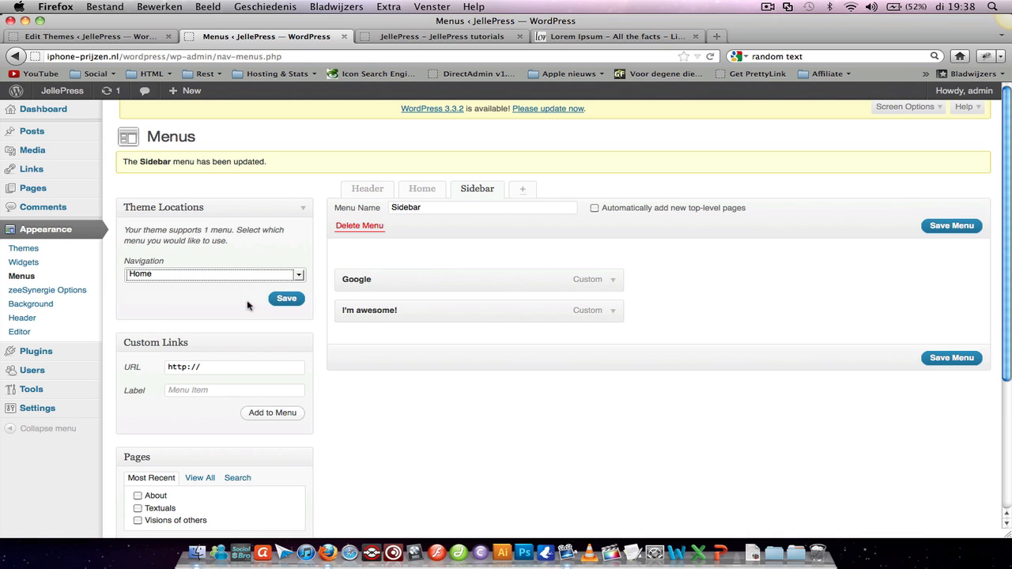
pyautogui.moveTo(559, 202)
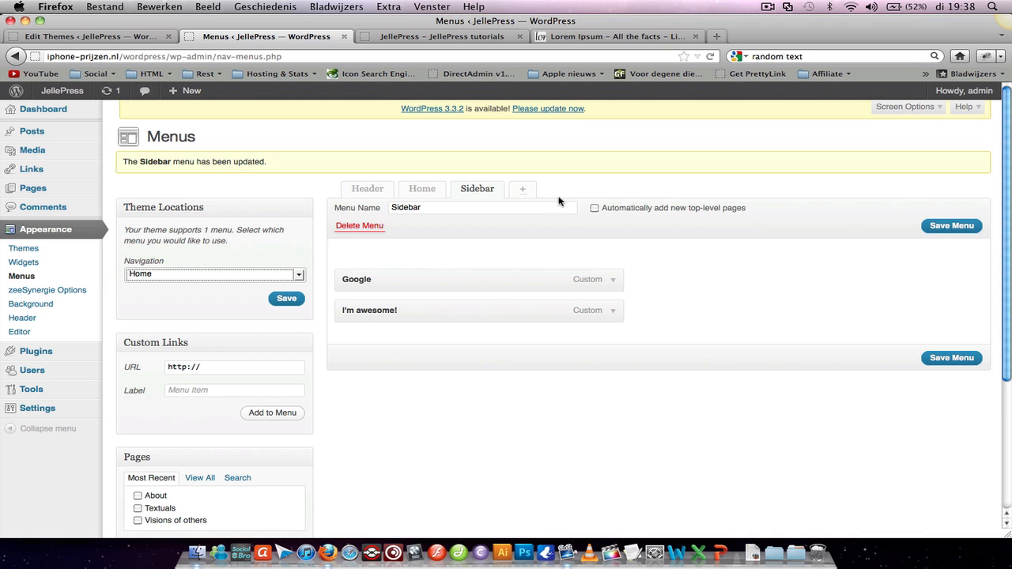
pyautogui.click(522, 188)
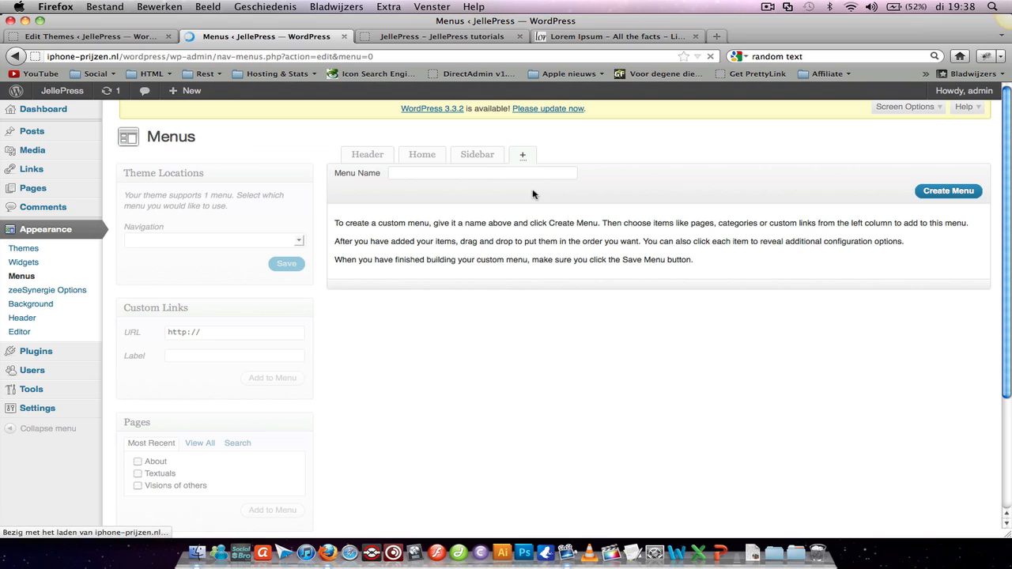
pyautogui.click(482, 173)
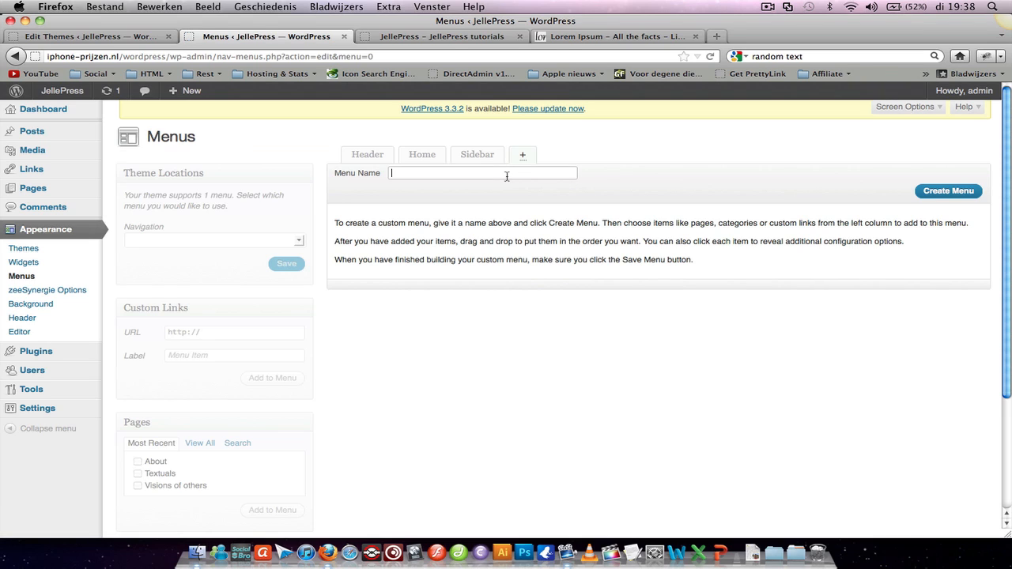
pyautogui.write('Main navi')
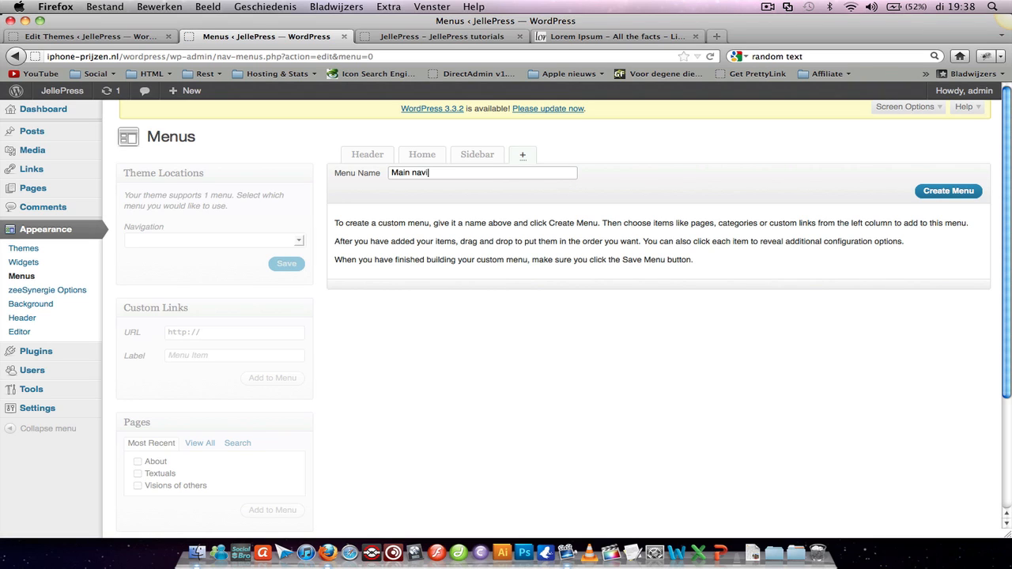
pyautogui.click(948, 190)
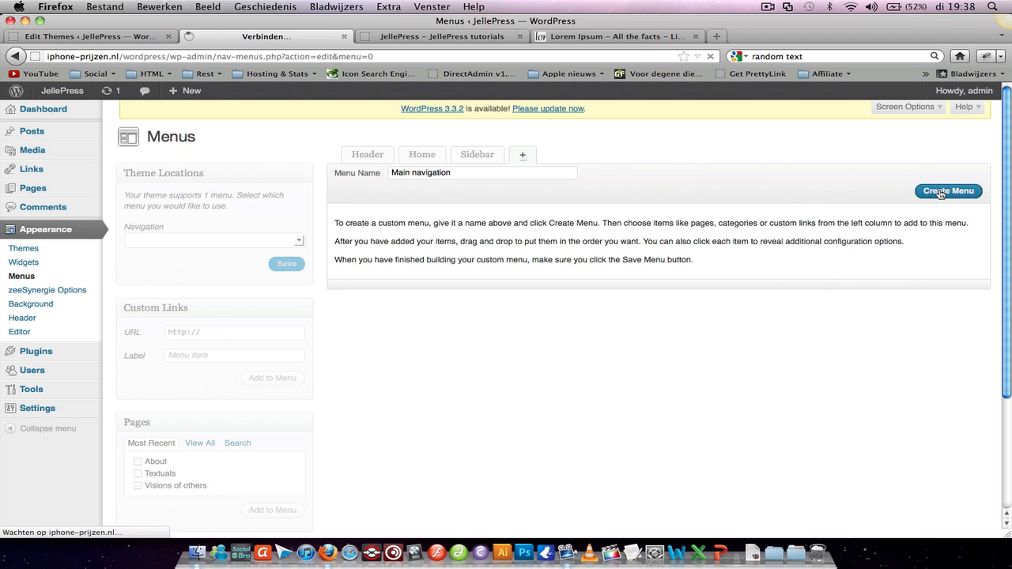
pyautogui.click(948, 191)
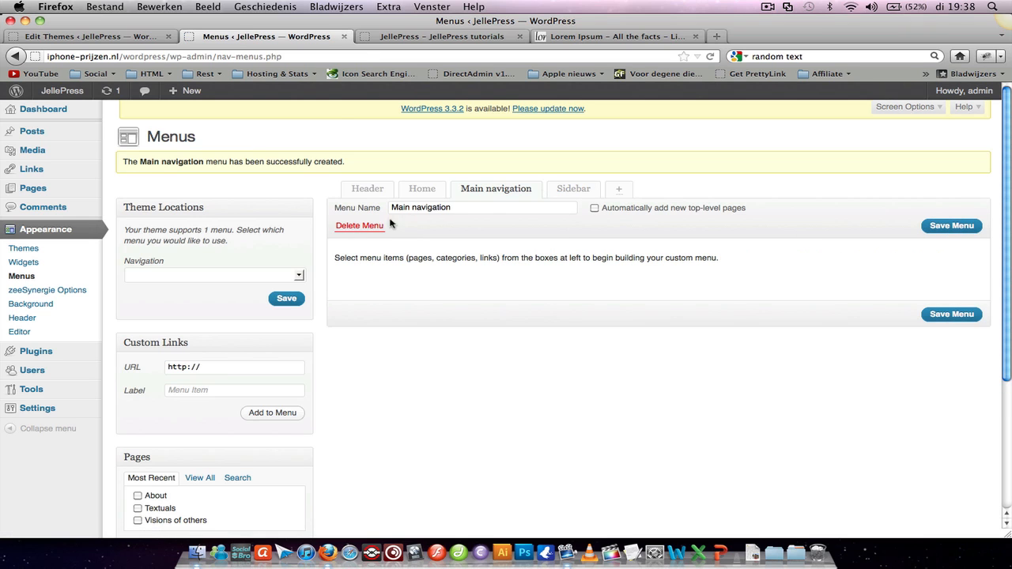
# Assign Main navigation to the theme's Navigation location and view the live site's menu
pyautogui.click(214, 274)
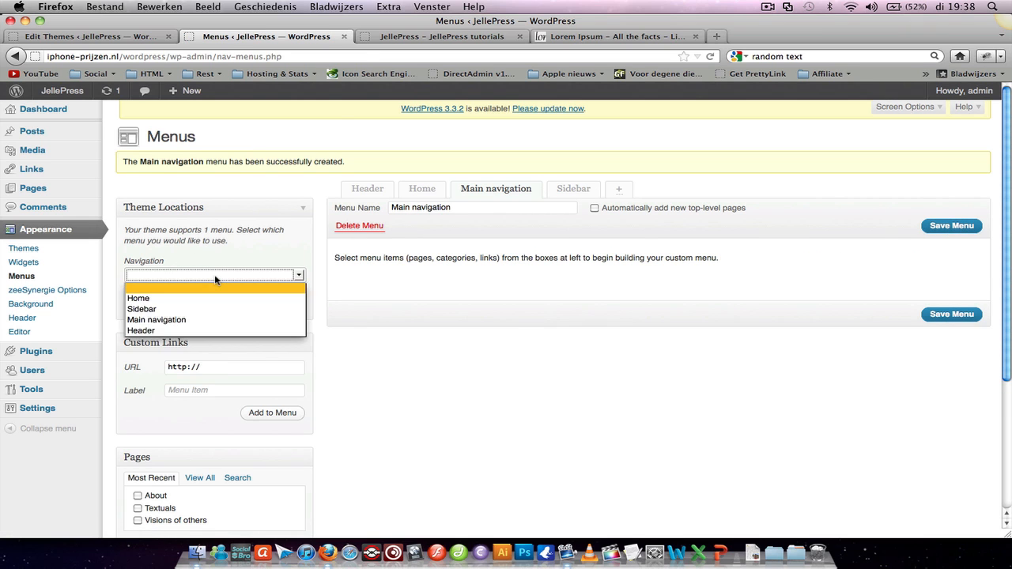
pyautogui.click(155, 320)
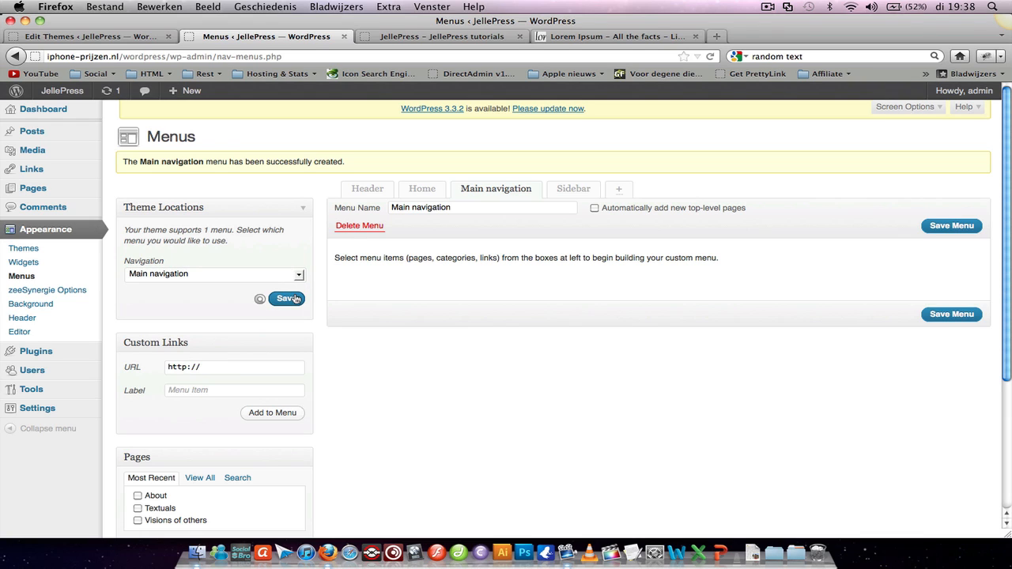
pyautogui.click(287, 298)
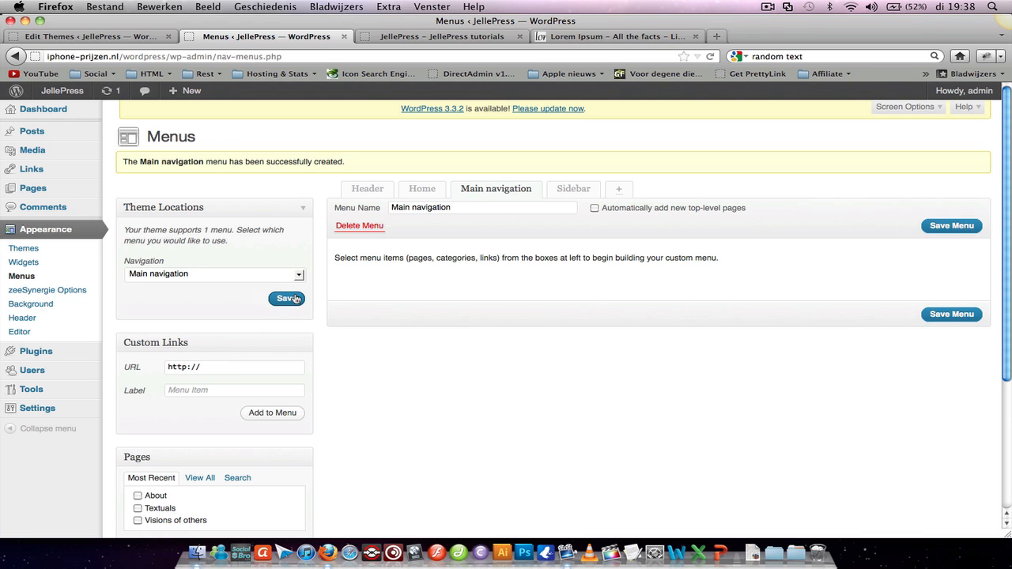
pyautogui.click(440, 37)
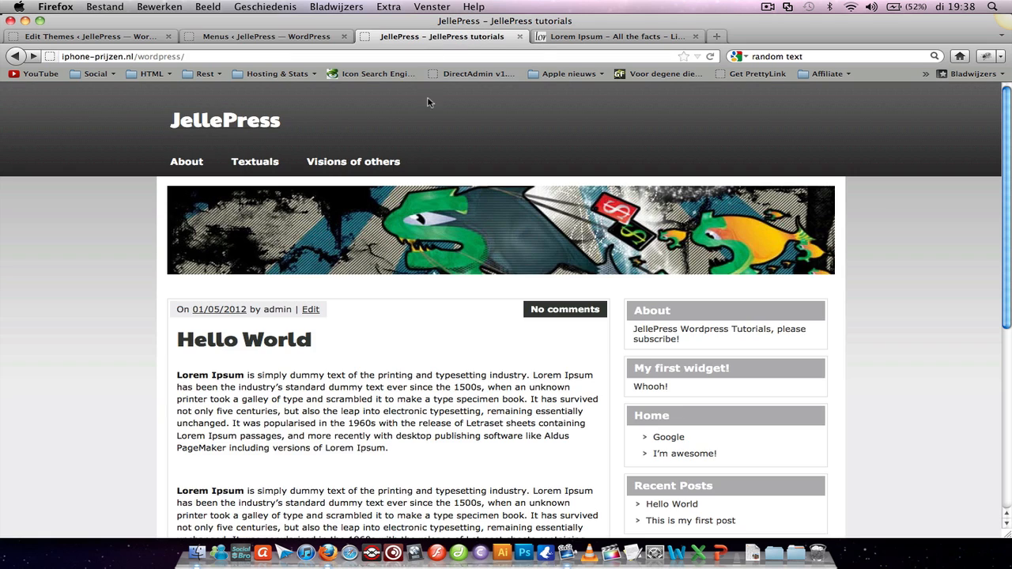
pyautogui.moveTo(228, 175)
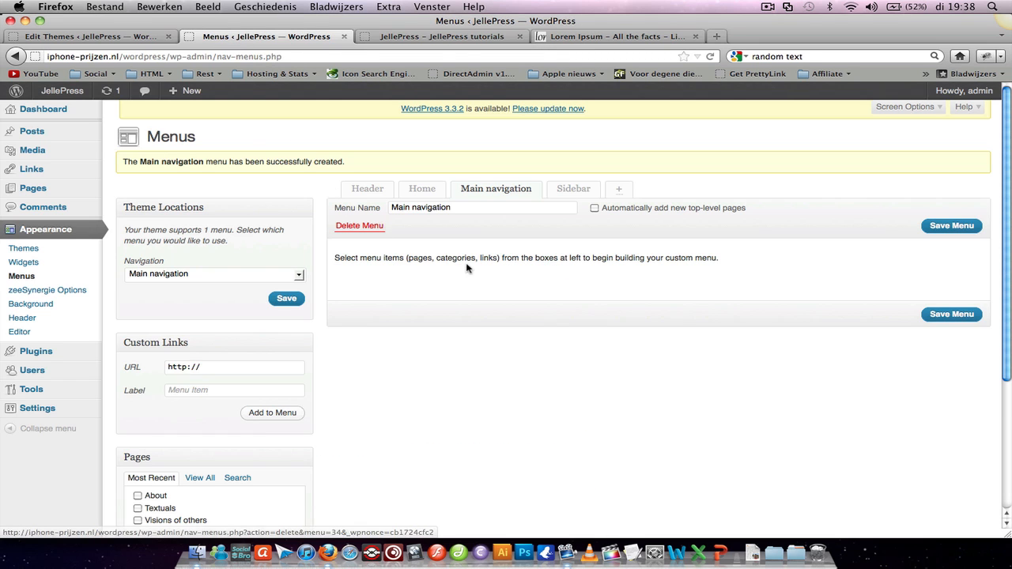
pyautogui.moveTo(598, 295)
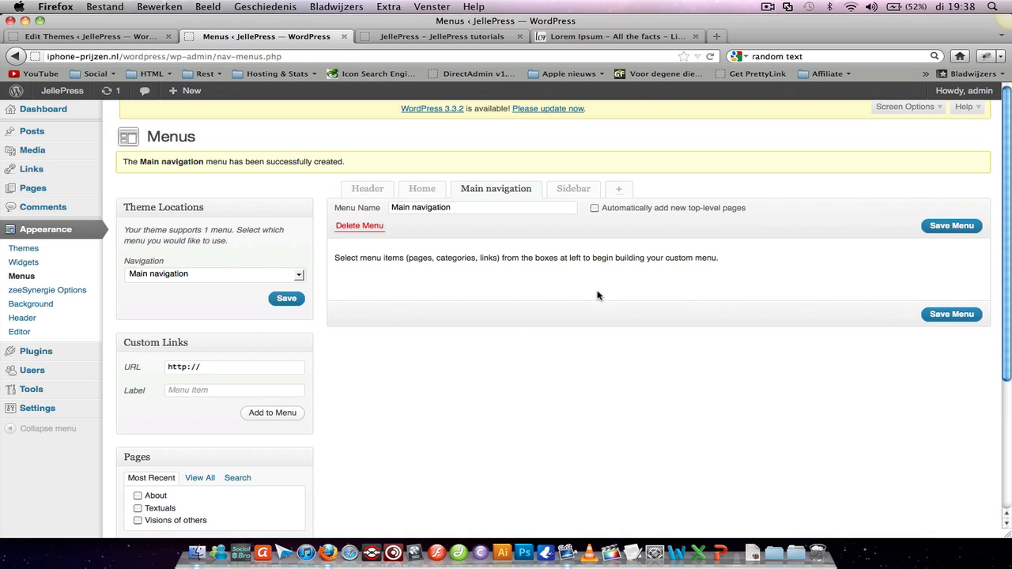
pyautogui.click(233, 367)
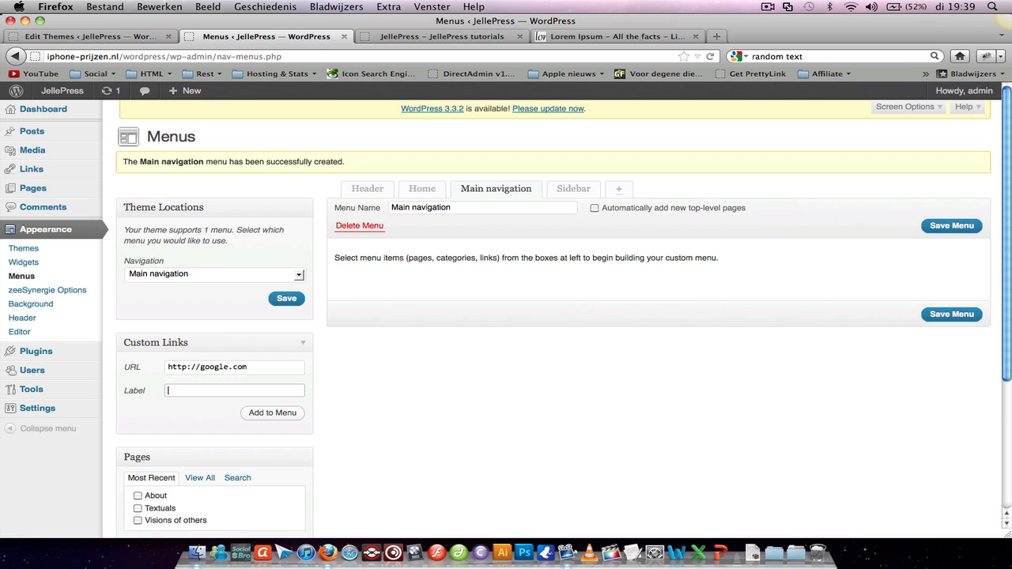
pyautogui.write('Google')
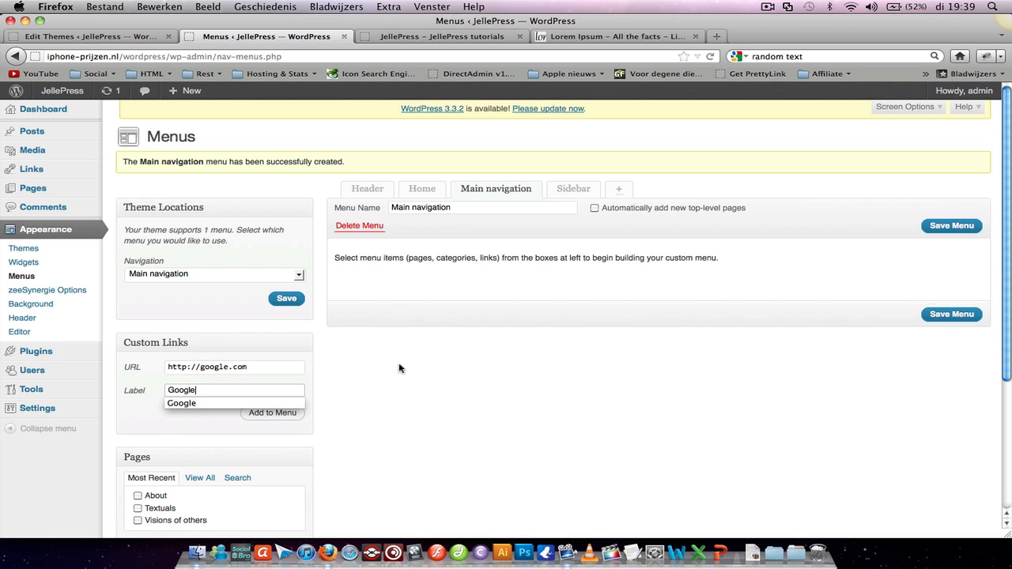
pyautogui.click(272, 412)
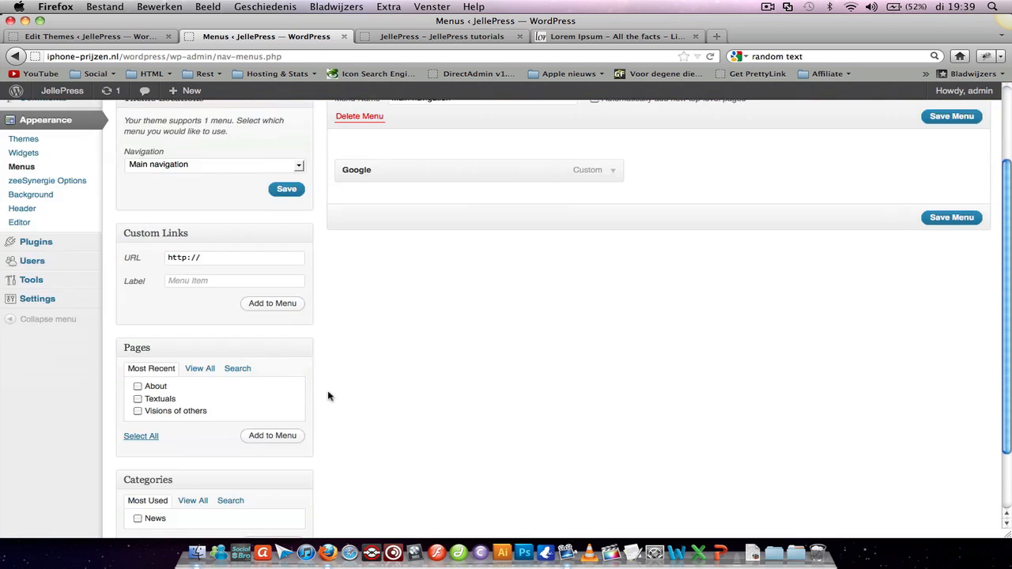
# Add the Textuals page and the News category to the menu
pyautogui.click(137, 390)
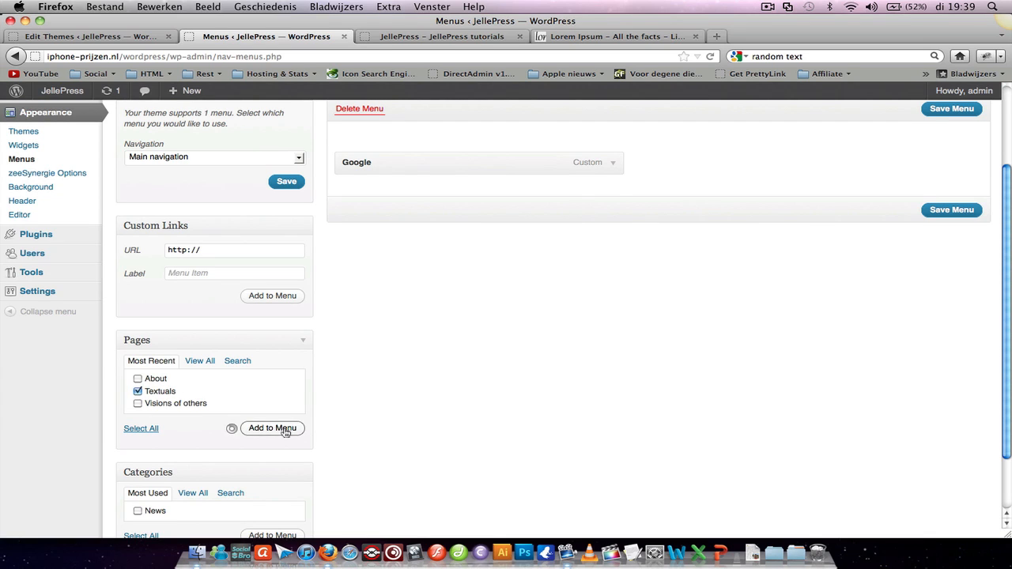
pyautogui.click(272, 428)
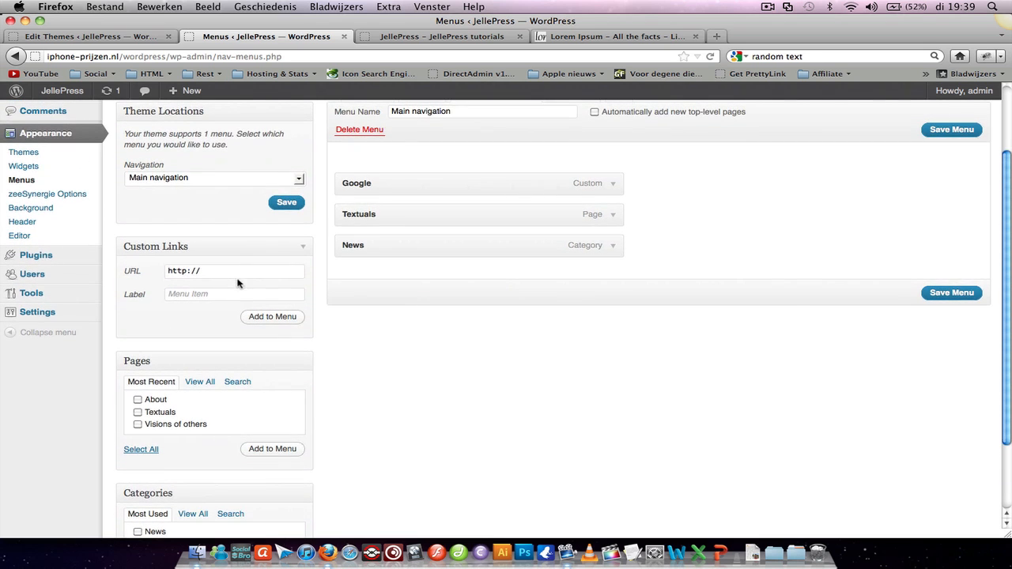
pyautogui.write('g')
pyautogui.write('nu.nl')
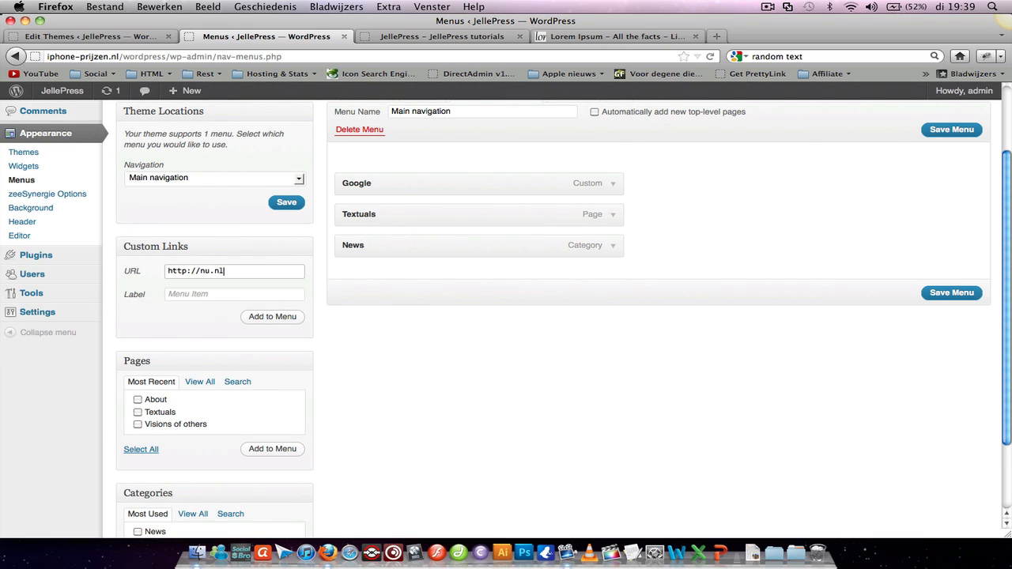
pyautogui.click(234, 293)
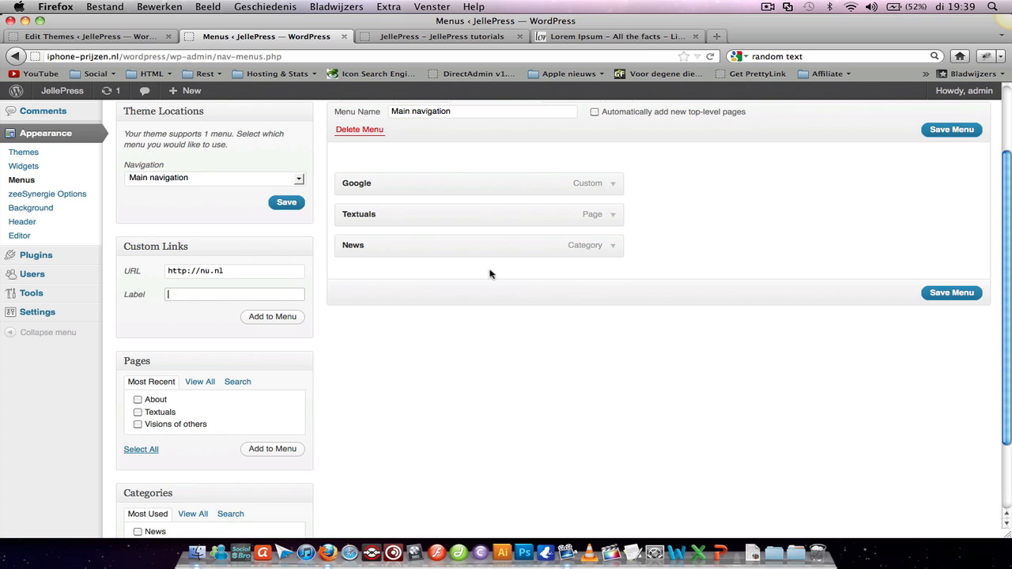
pyautogui.moveTo(611, 243)
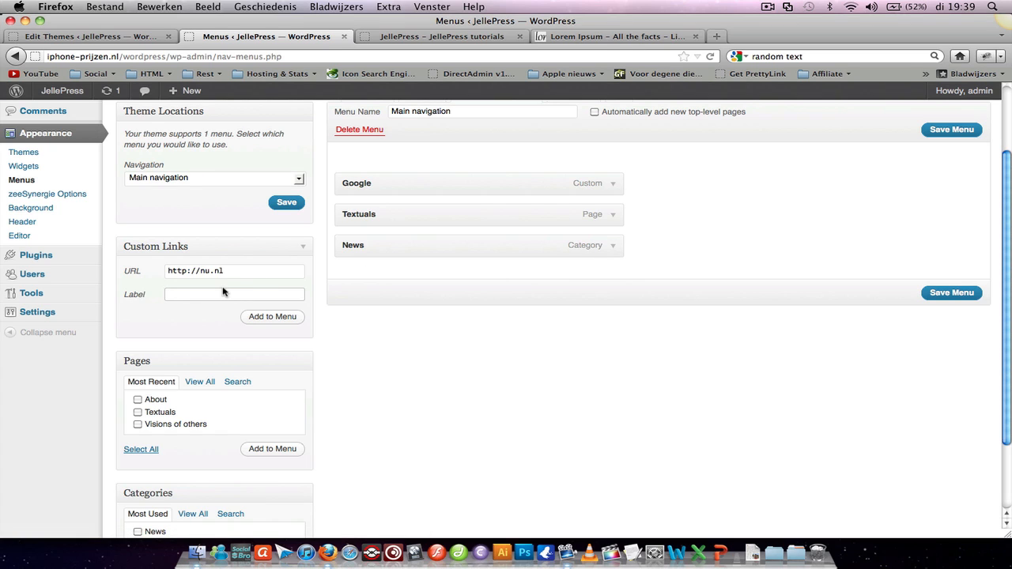
pyautogui.write('Car news')
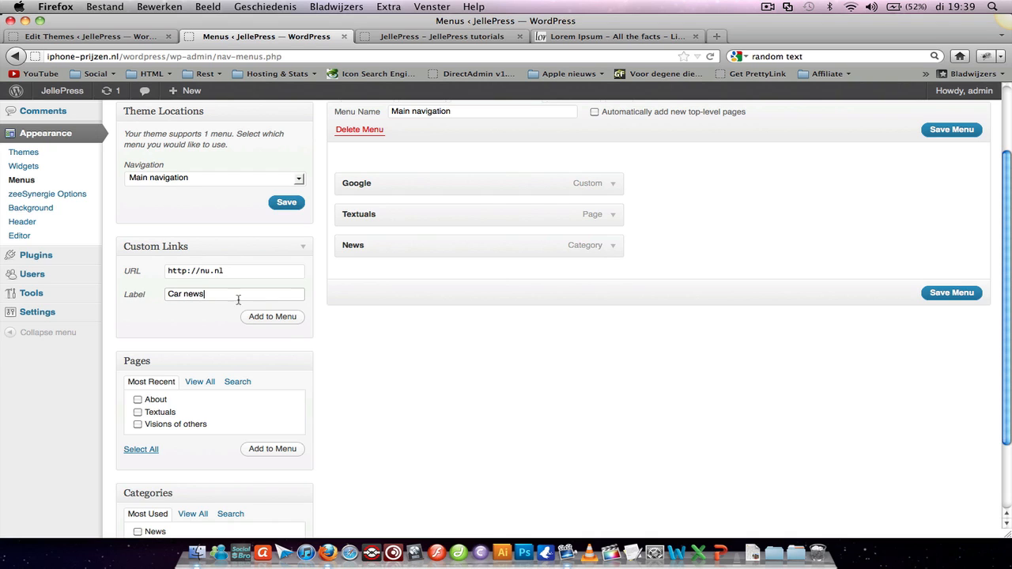
pyautogui.click(272, 316)
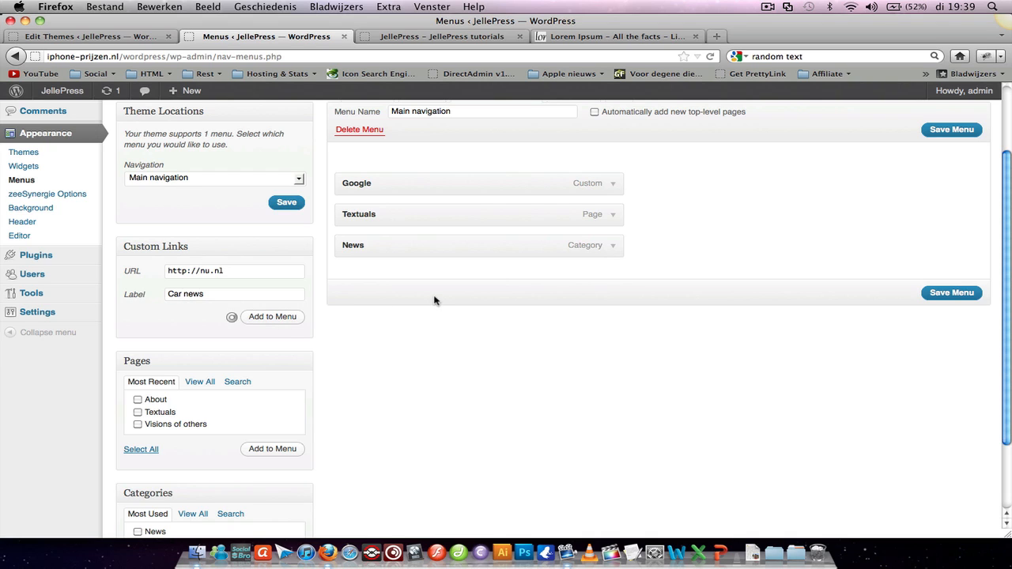
pyautogui.click(272, 317)
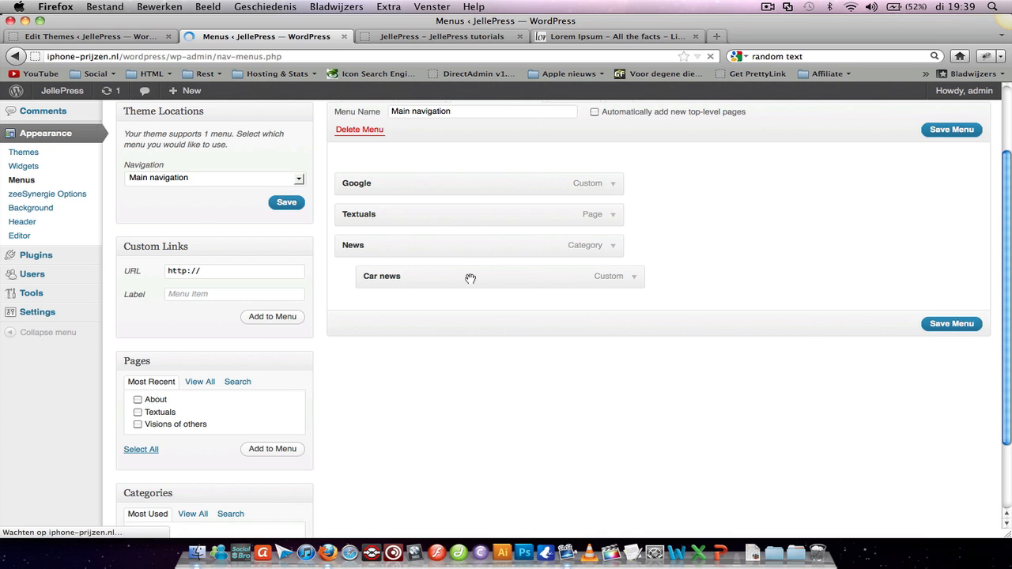
pyautogui.click(440, 37)
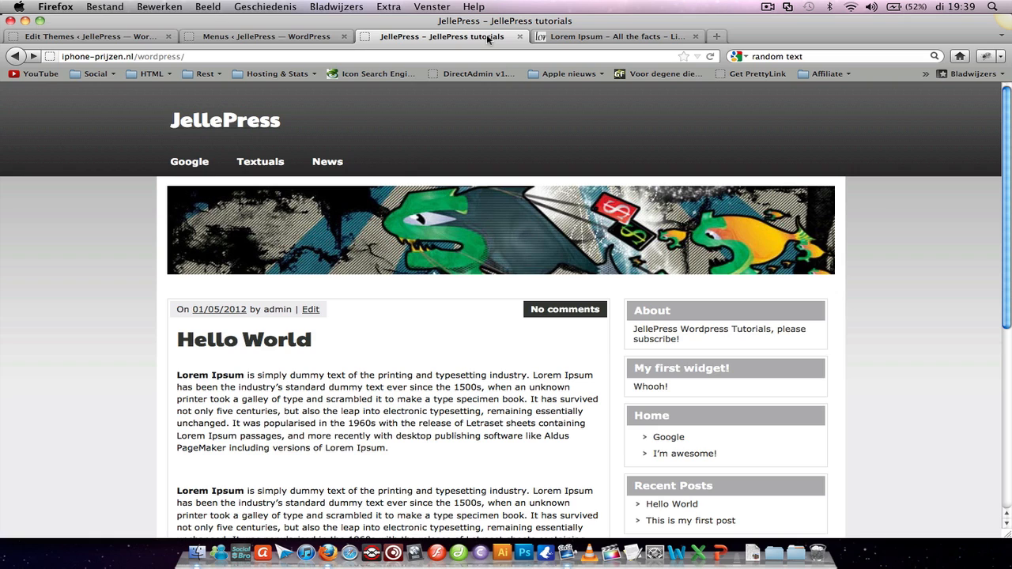
pyautogui.moveTo(328, 162)
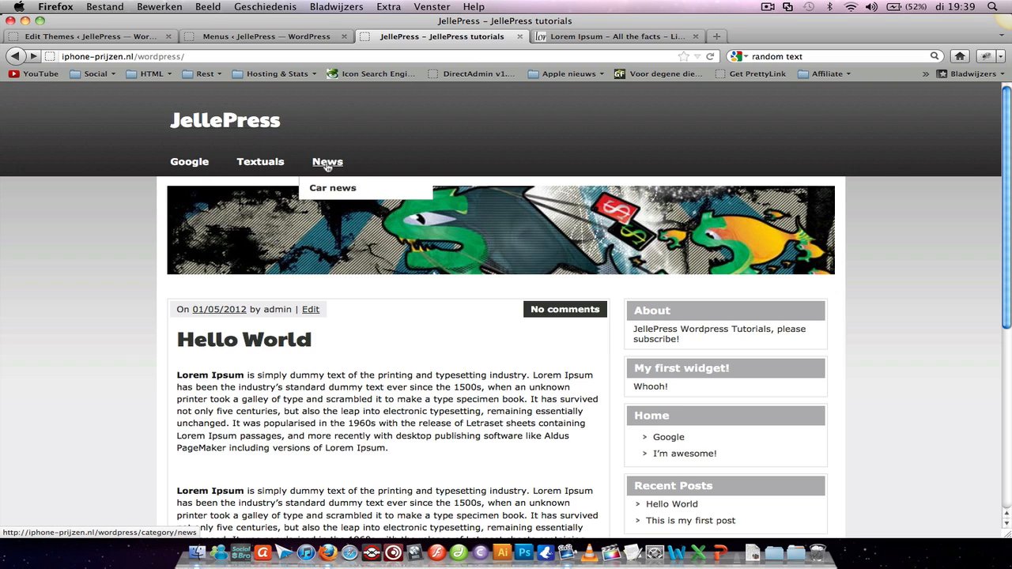
pyautogui.moveTo(340, 187)
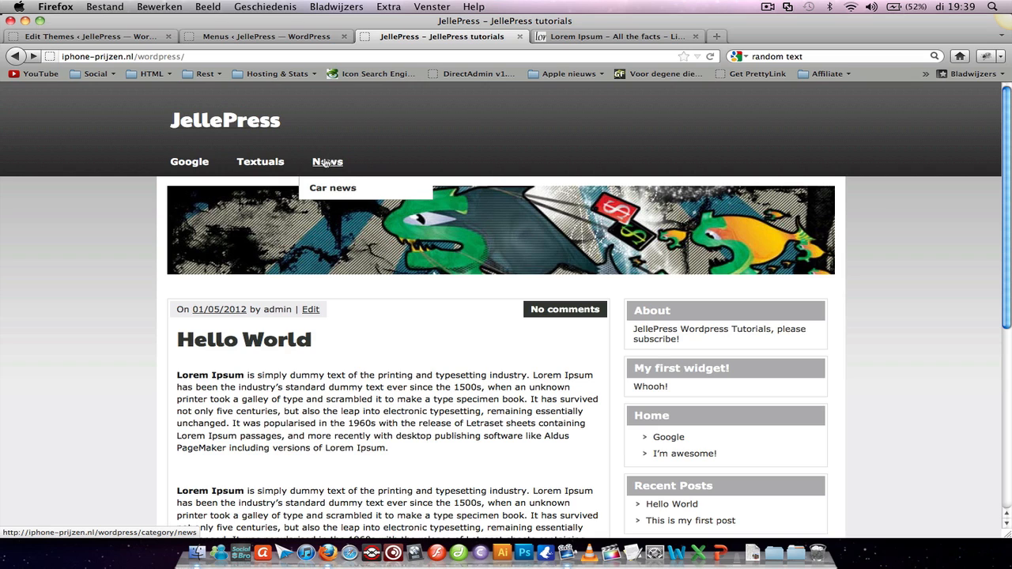
pyautogui.moveTo(330, 203)
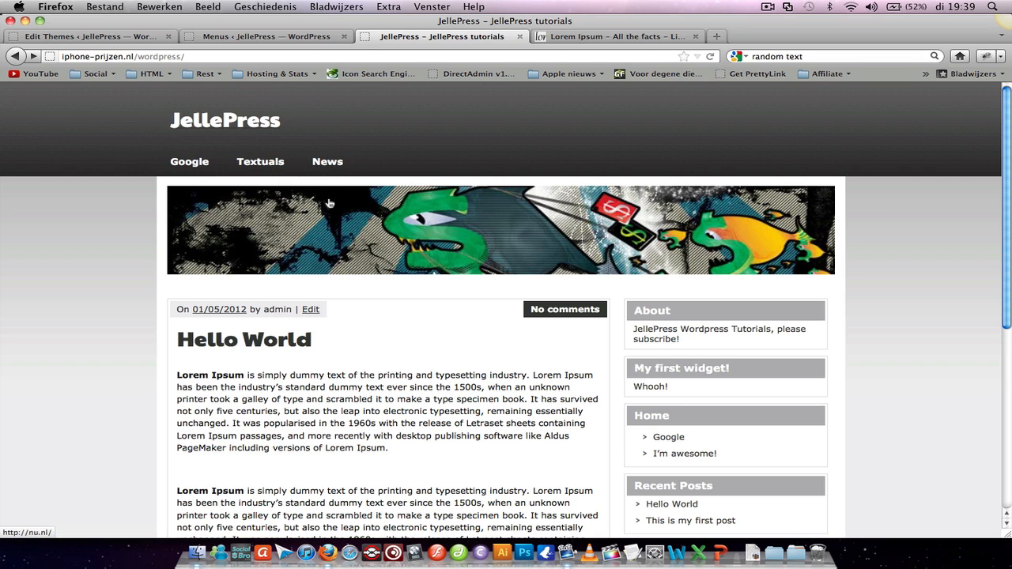
pyautogui.moveTo(327, 162)
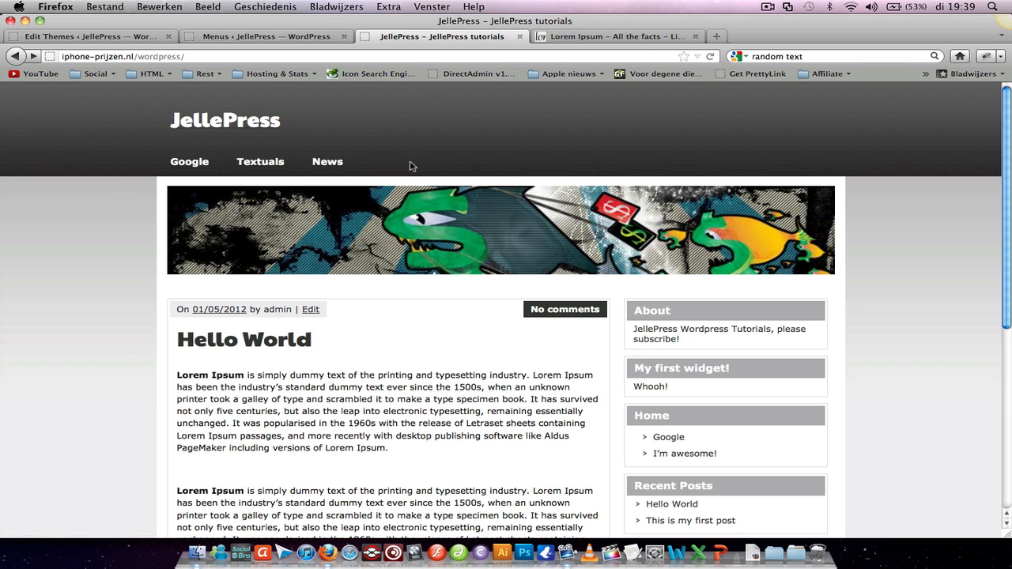
pyautogui.moveTo(328, 161)
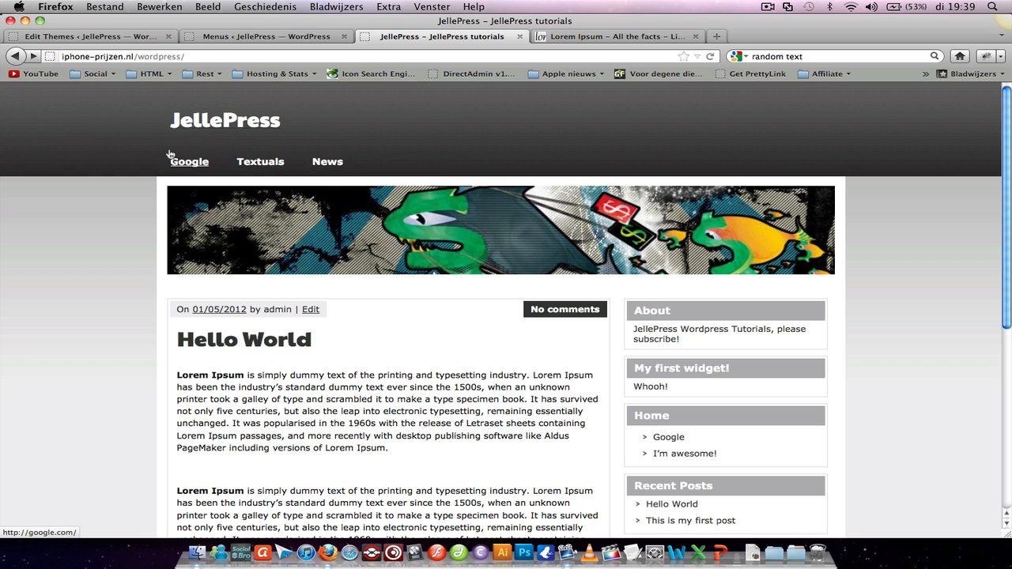
pyautogui.moveTo(179, 185)
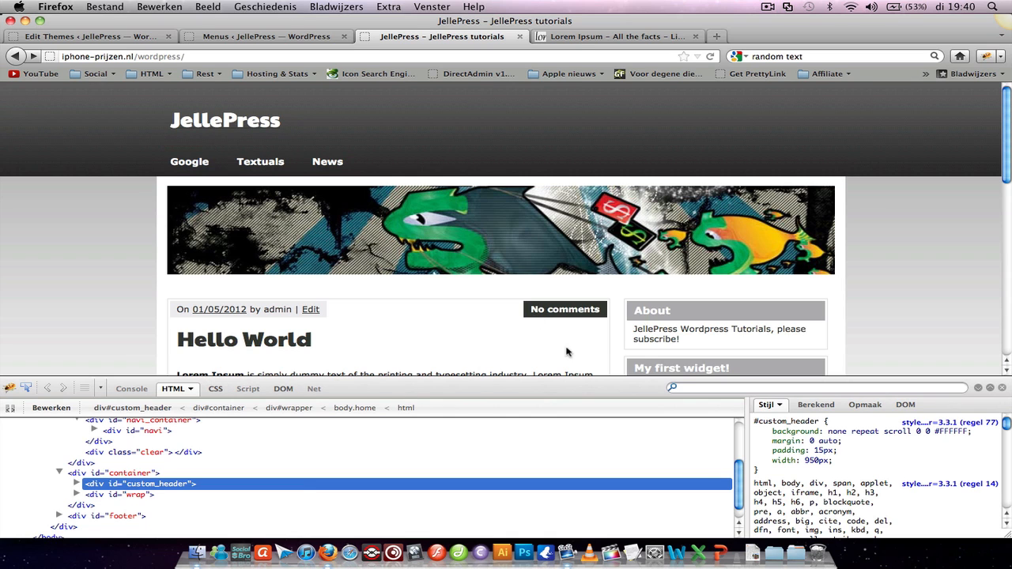
pyautogui.moveTo(444, 345)
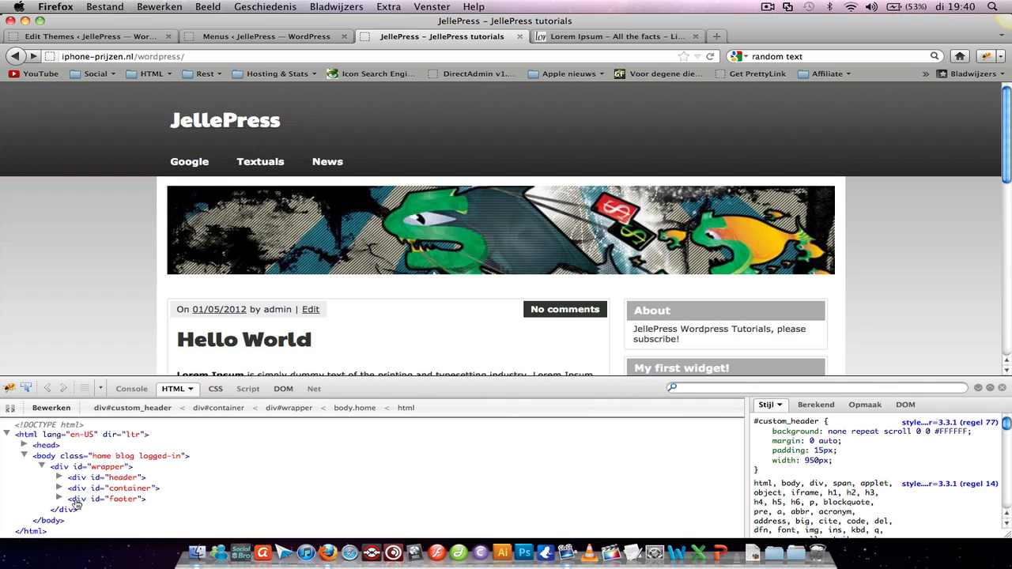
# Expand div#container in Firebug's HTML tree to reveal custom_header and wrap
pyautogui.click(59, 488)
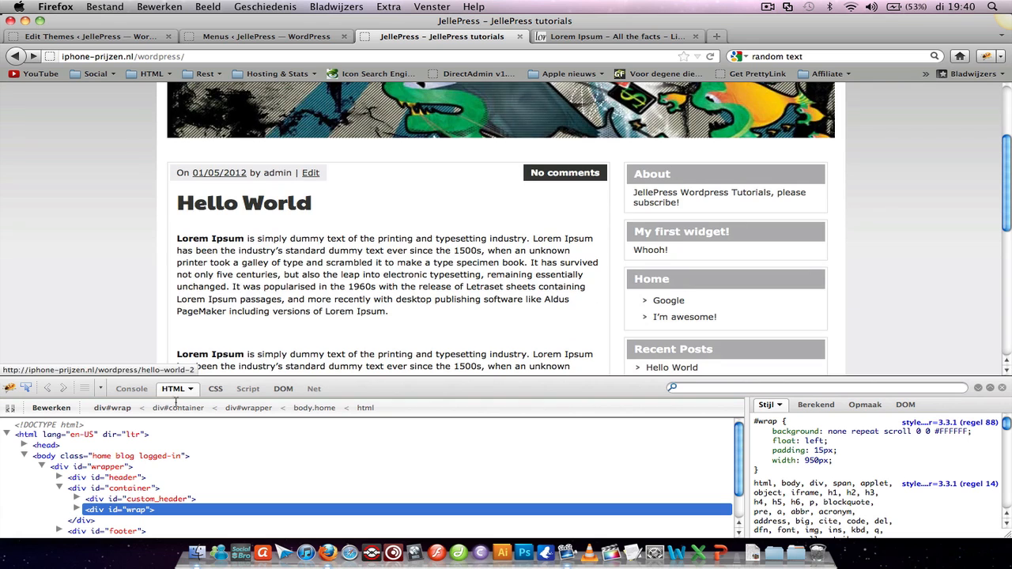
pyautogui.scroll(3)
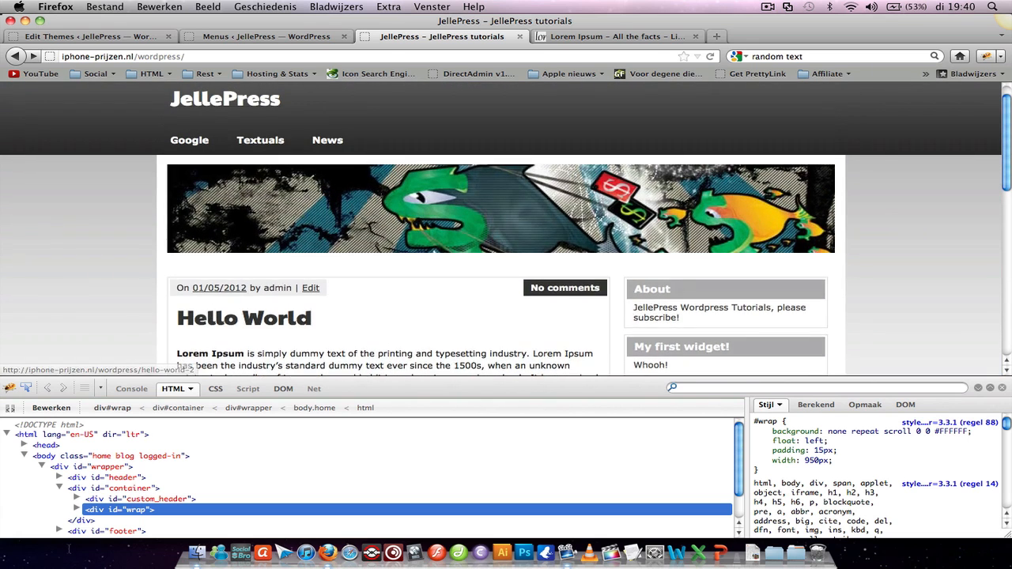
# Add position: relative and a top offset to the #container rule in Firebug
pyautogui.click(119, 488)
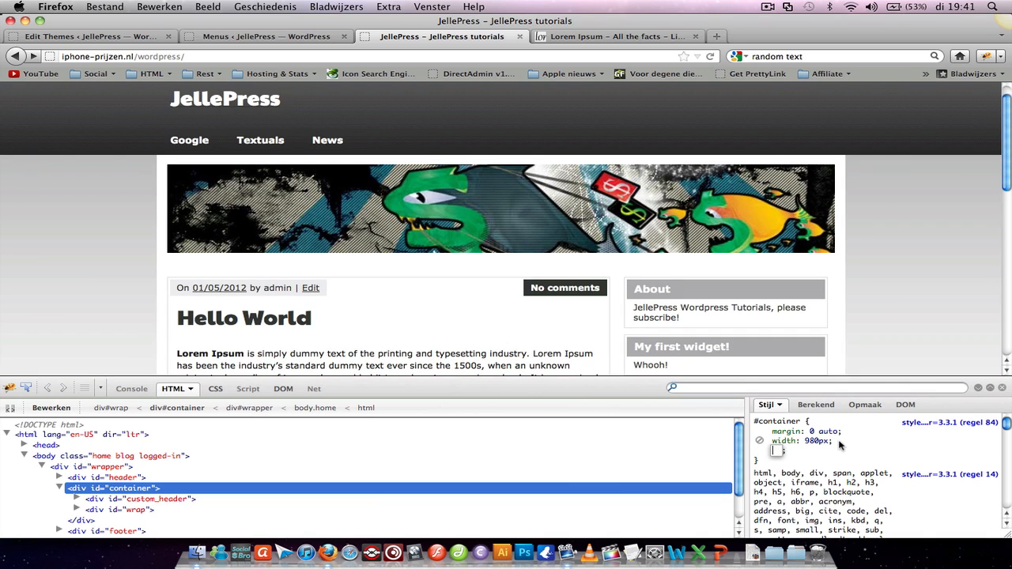
pyautogui.write('position')
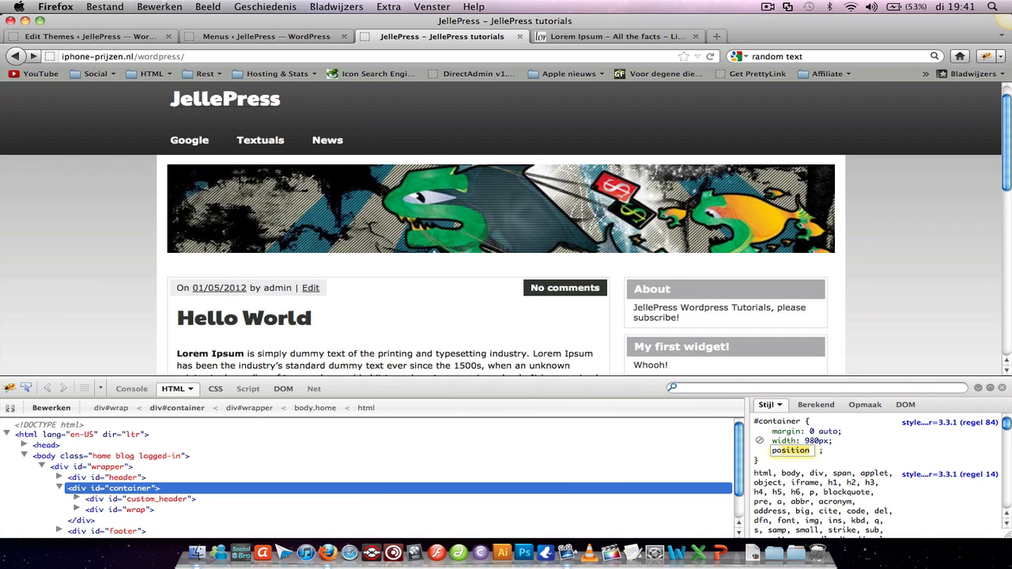
pyautogui.write('relative;')
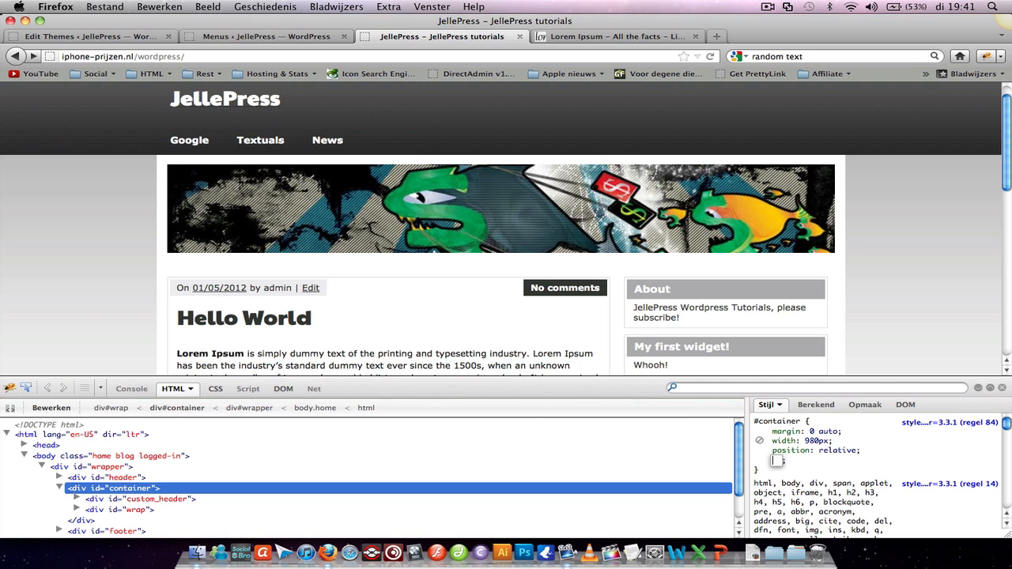
pyautogui.write('top: 5px')
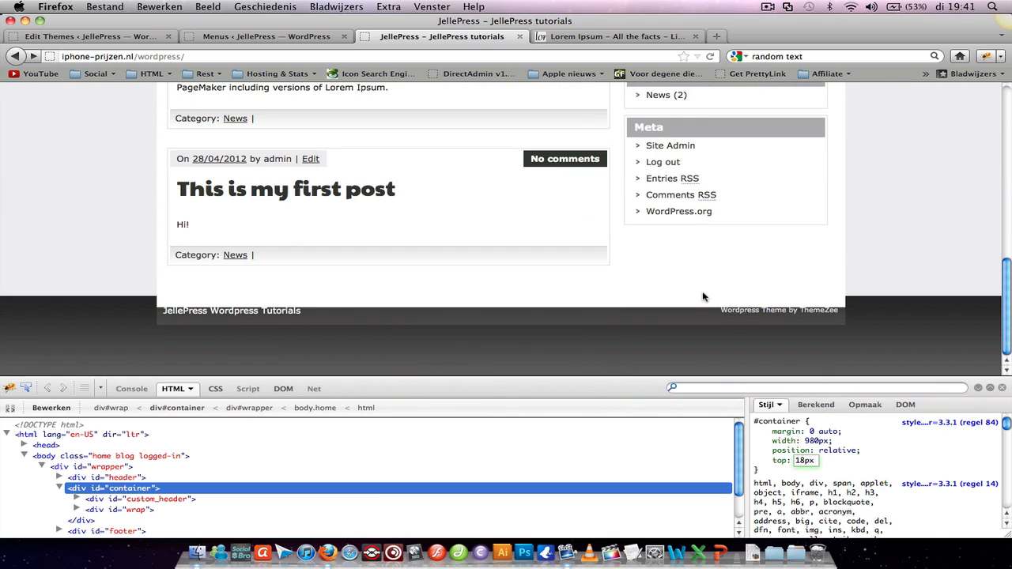
pyautogui.moveTo(696, 338)
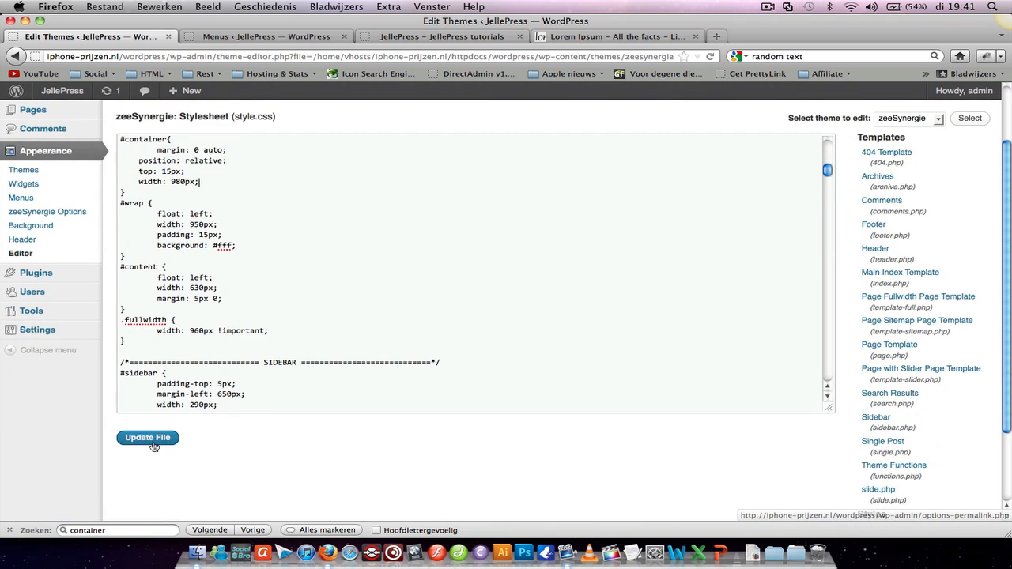
# Update the zeeSynergie stylesheet and reload the JellePress front page
pyautogui.click(147, 437)
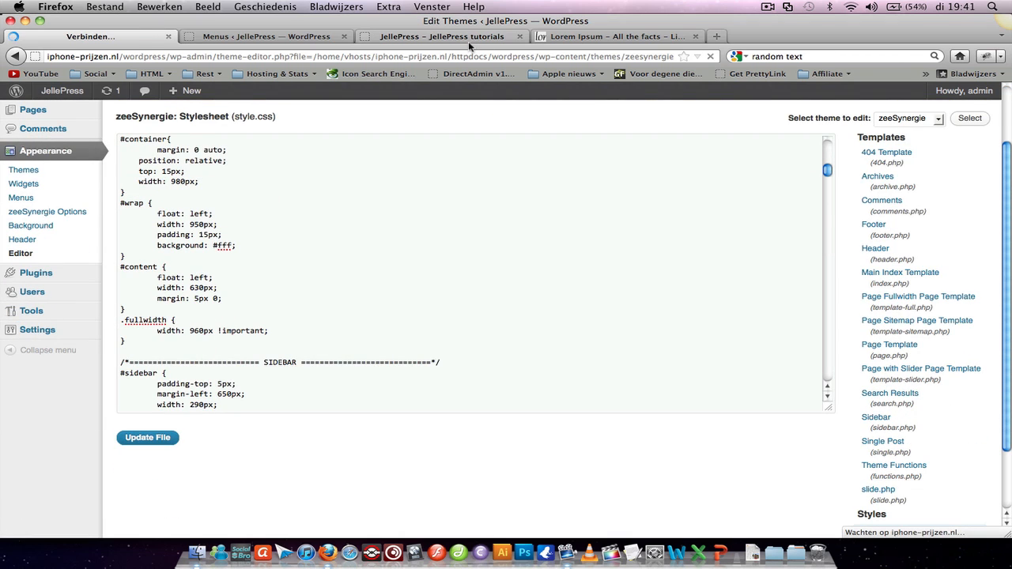
pyautogui.click(441, 36)
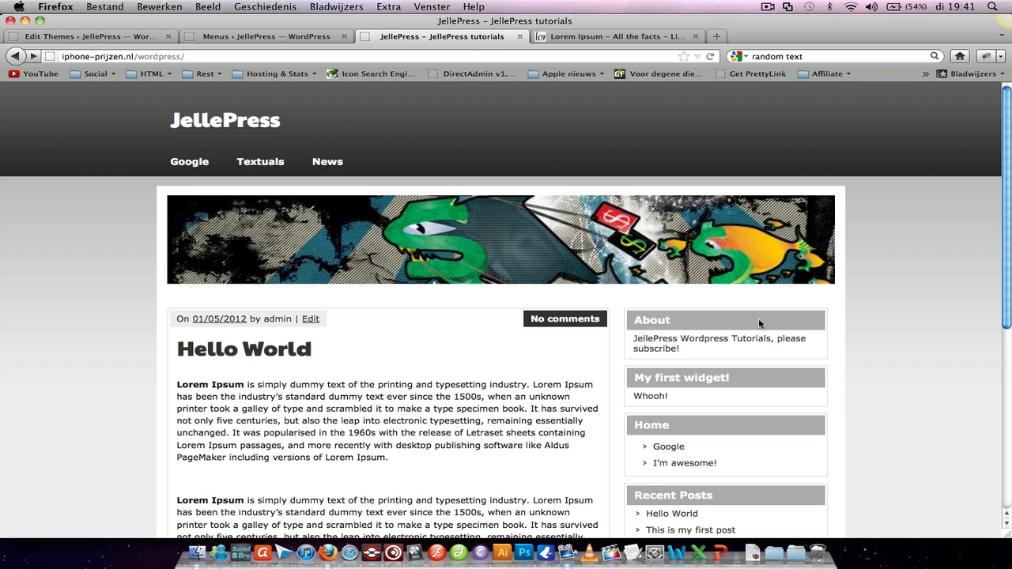
pyautogui.moveTo(810, 172)
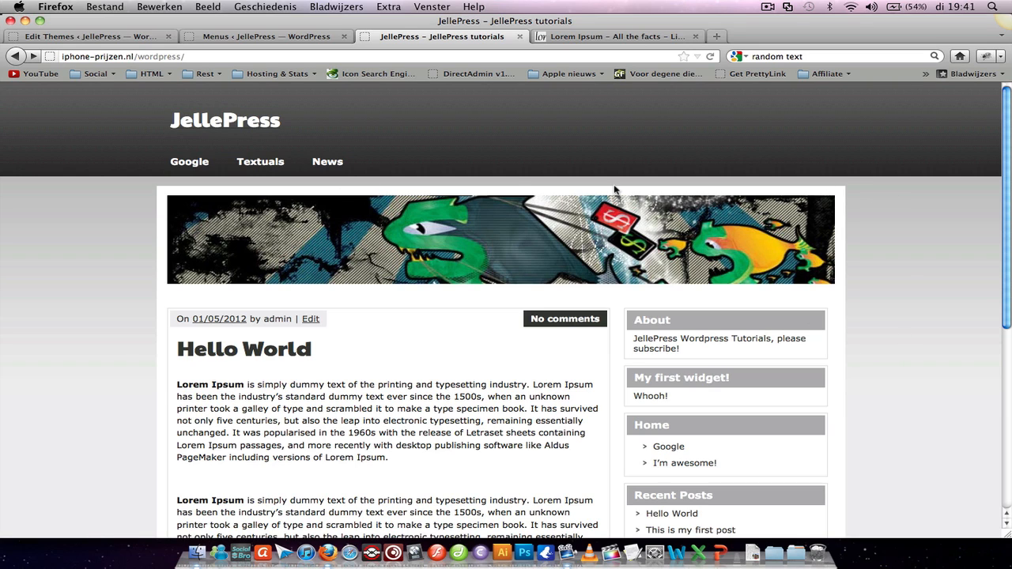
pyautogui.scroll(-3)
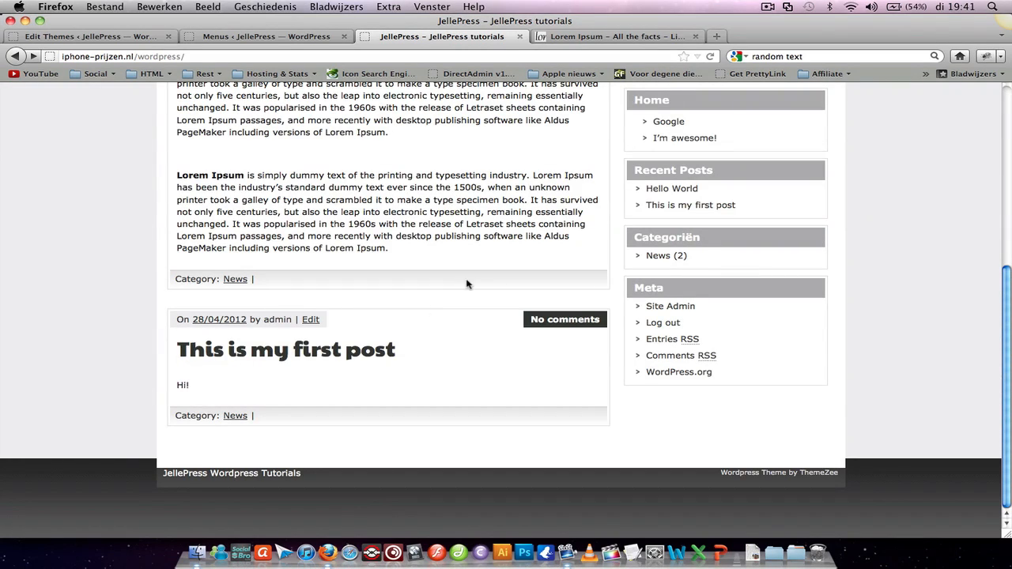
pyautogui.moveTo(145, 473)
pyautogui.write('margin-')
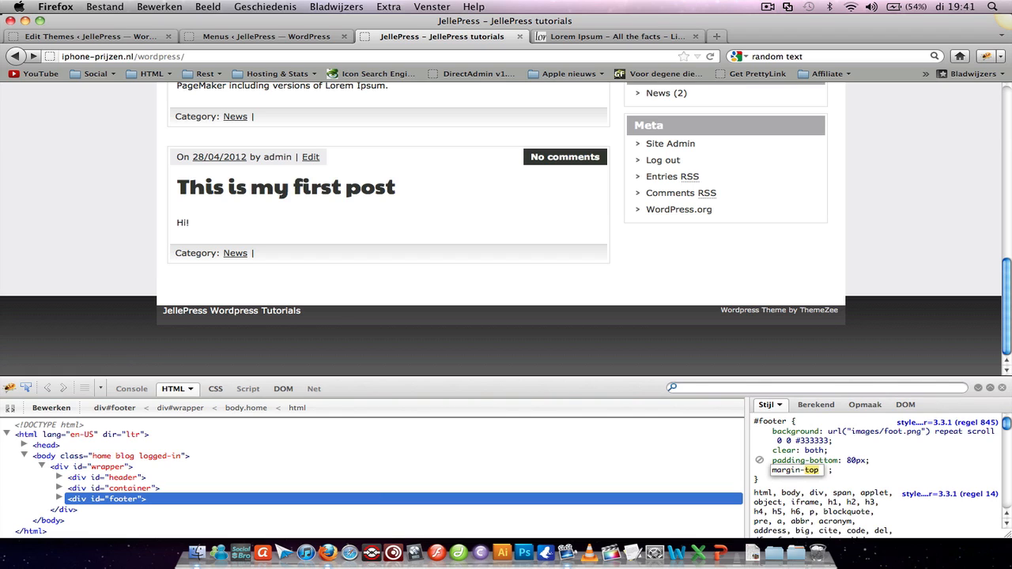
# Test position: relative and a 31px top offset on #footer, then inspect div#foot
pyautogui.write('6px')
pyautogui.write('position')
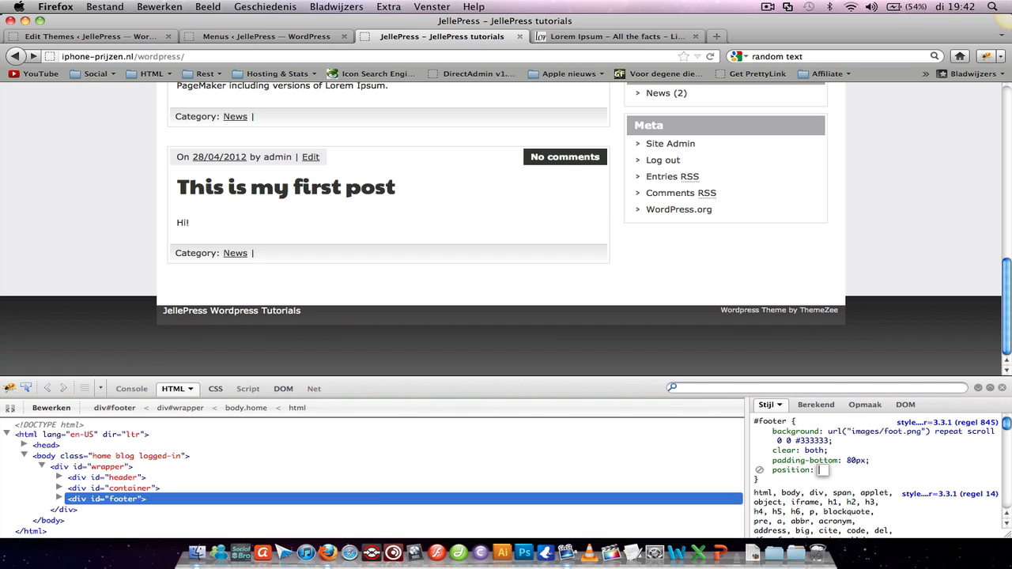
pyautogui.write('relative')
pyautogui.write('5')
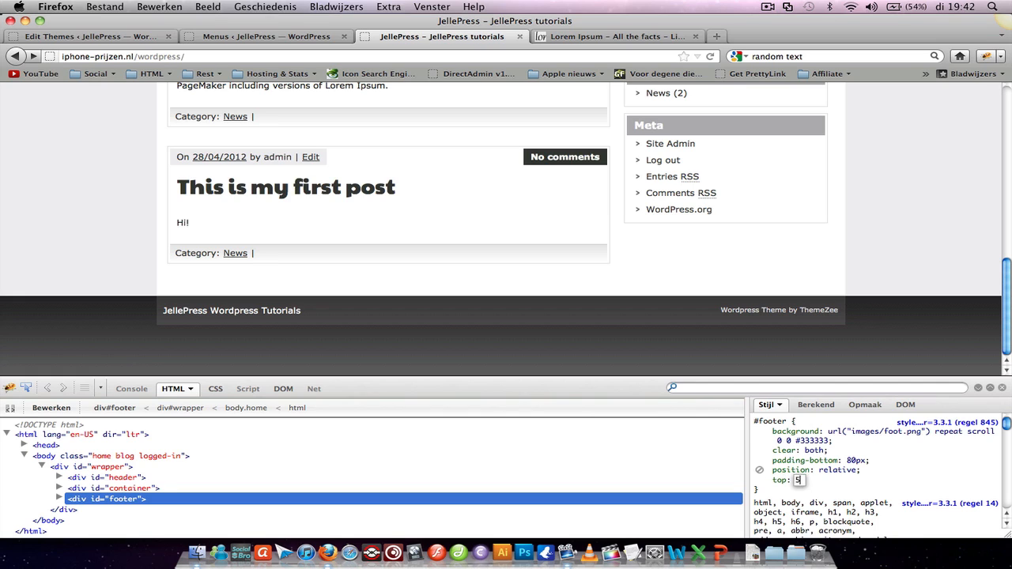
pyautogui.write('11px')
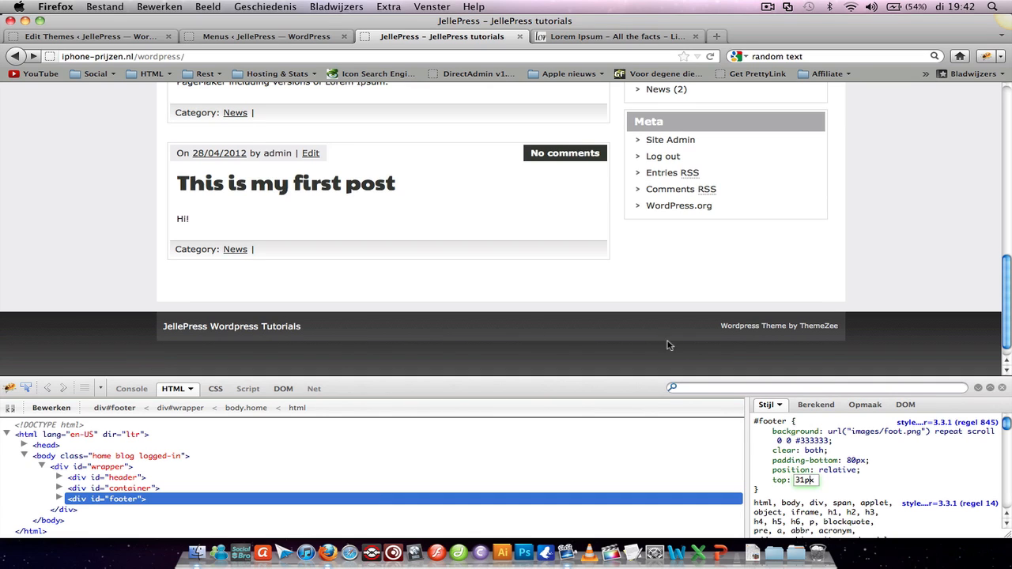
pyautogui.moveTo(369, 365)
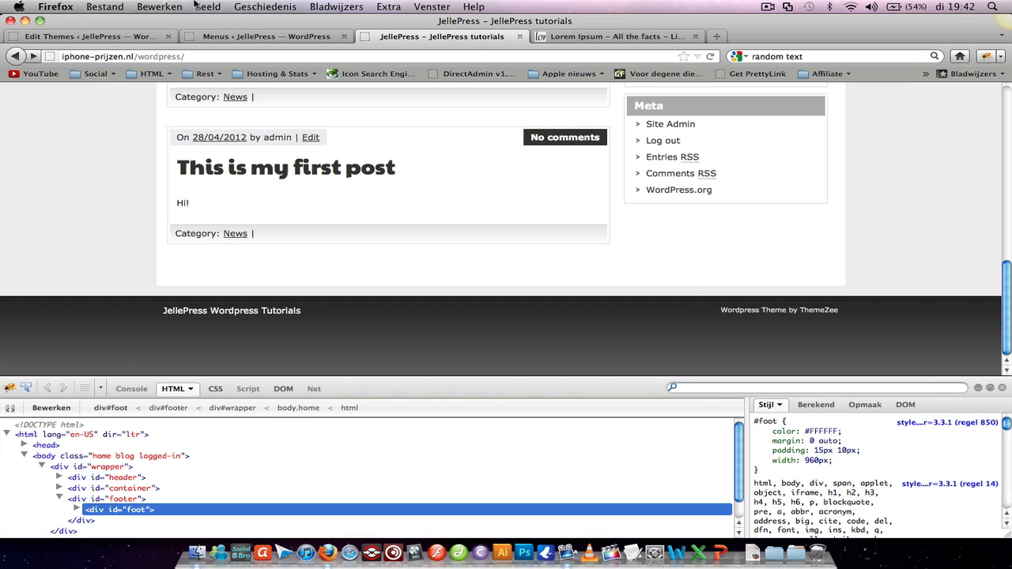
pyautogui.click(89, 37)
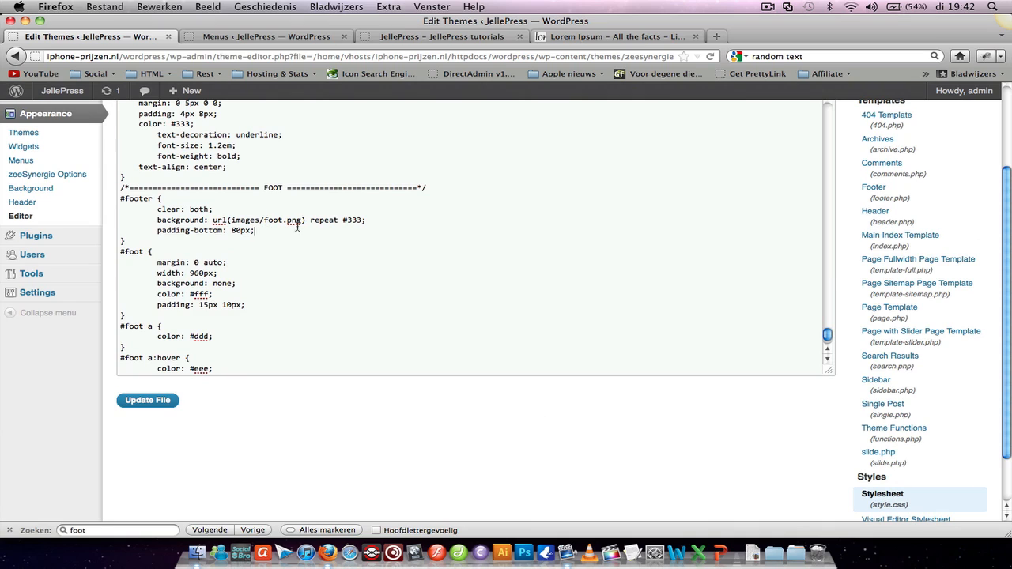
# Add 'position:relative; top: 5px;' to #footer in style.css and update the file
pyautogui.write('po')
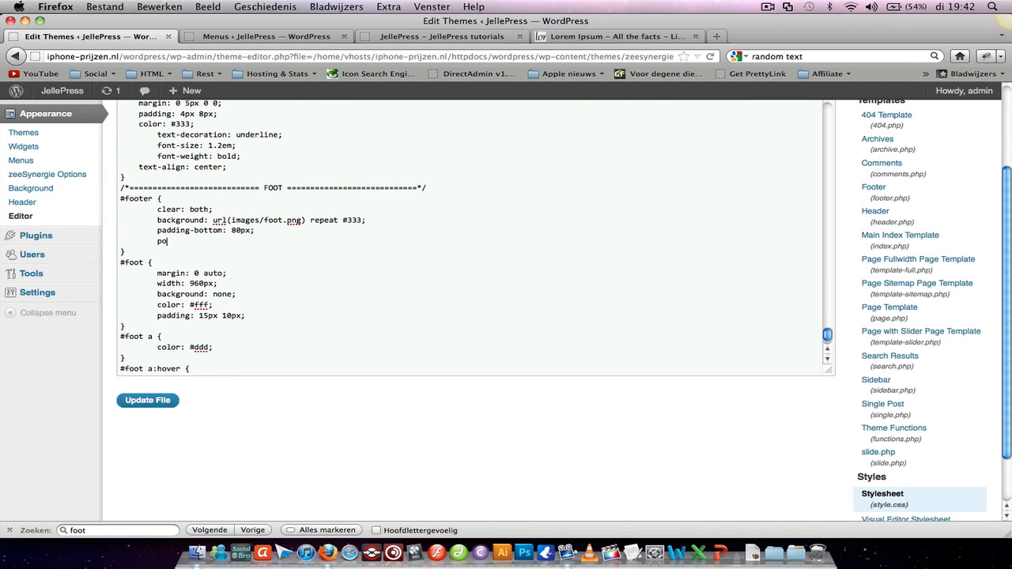
pyautogui.write('position:relative;')
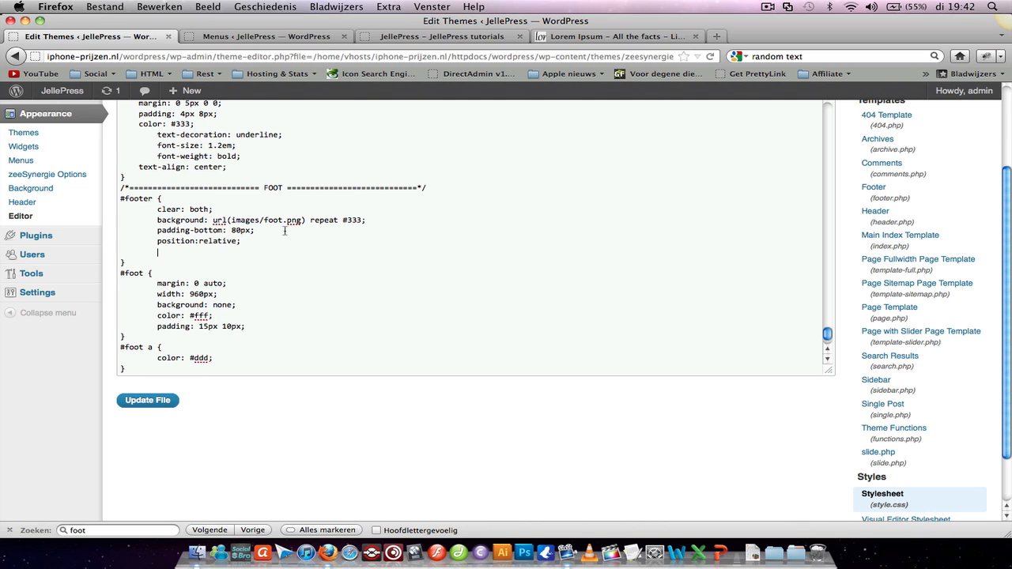
pyautogui.write('top:')
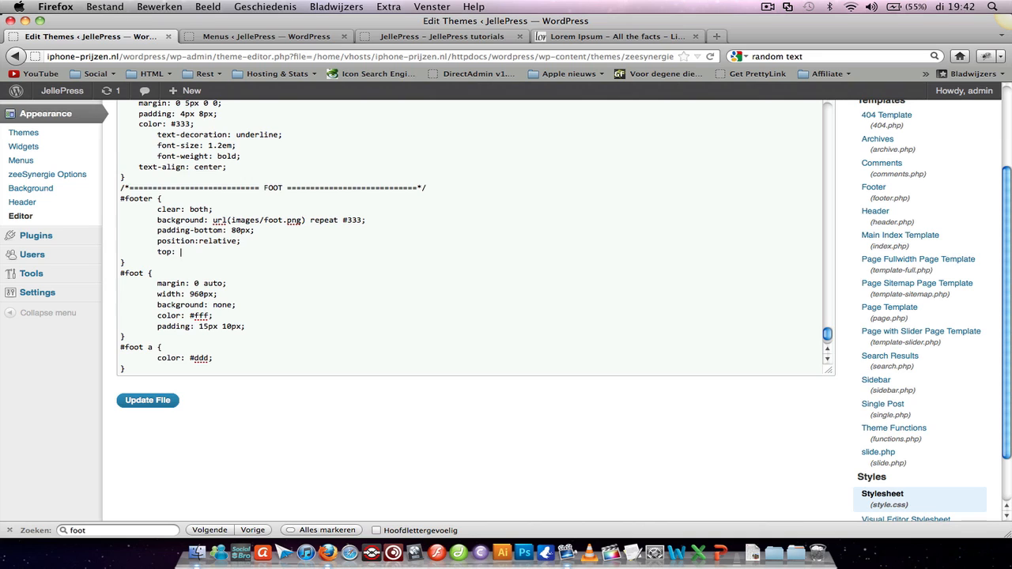
pyautogui.write('5px;')
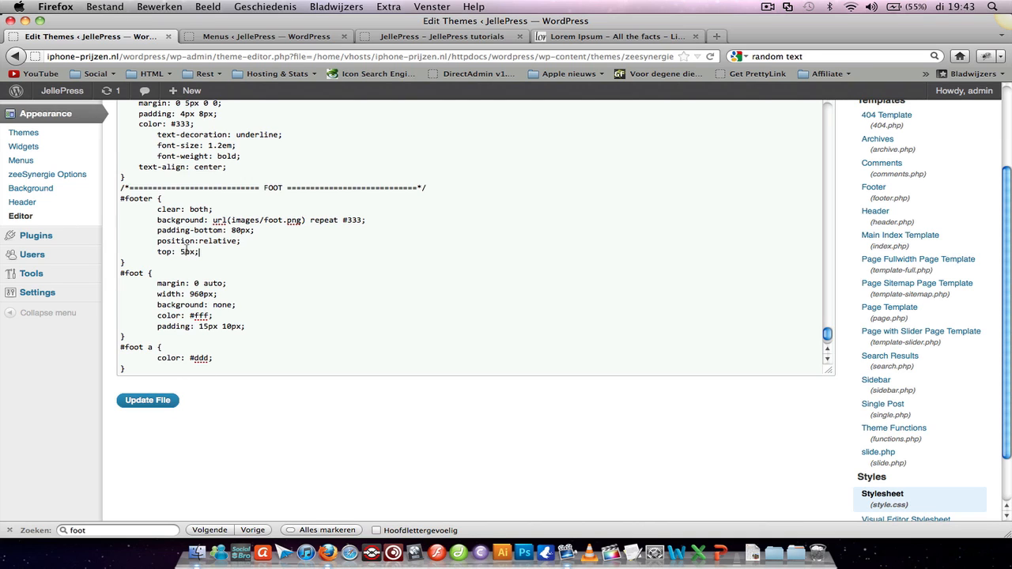
pyautogui.click(147, 400)
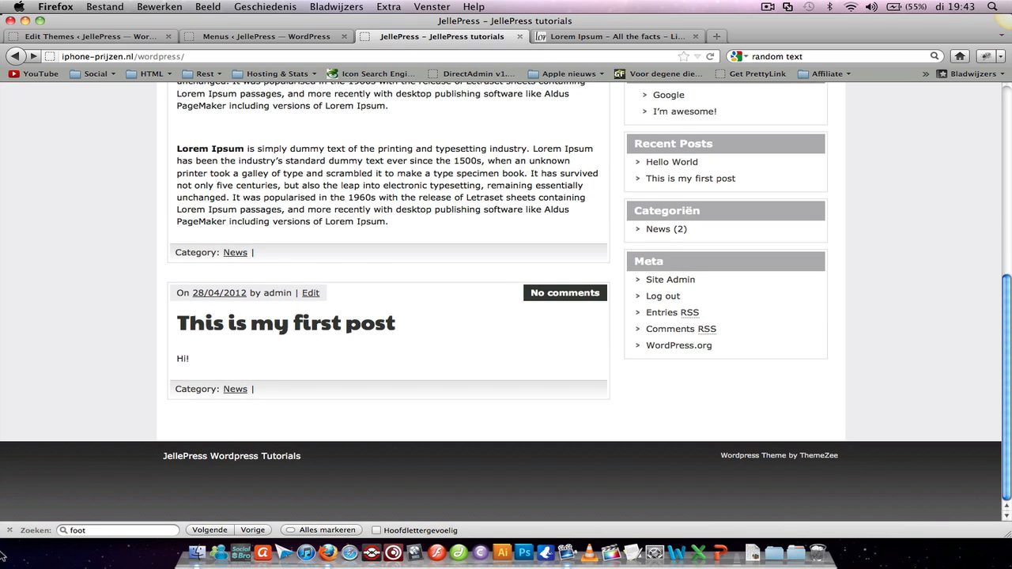
# Review the homepage footer's ThemeZee credit, then go back to the theme editor
pyautogui.scroll(-3)
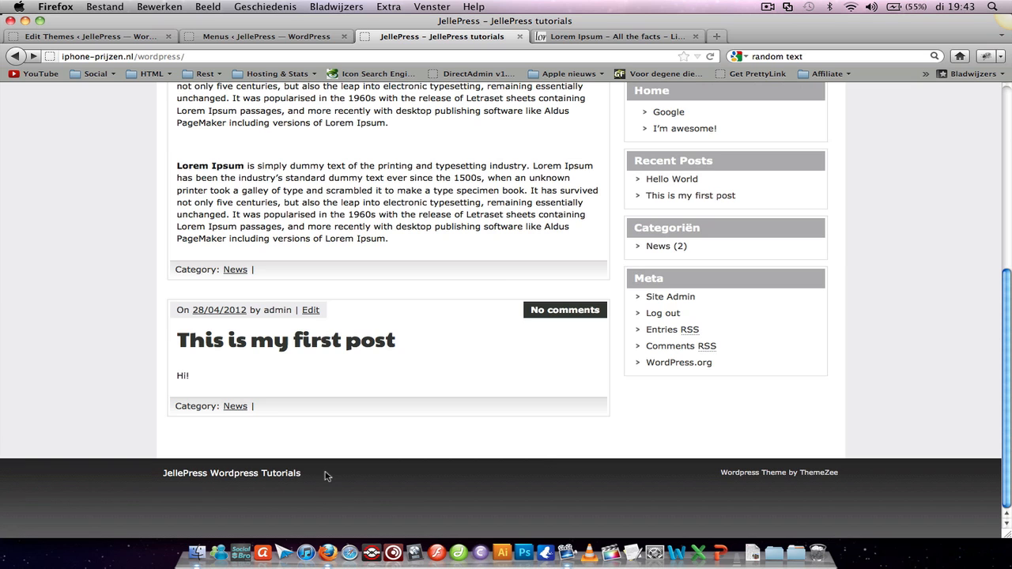
pyautogui.moveTo(739, 507)
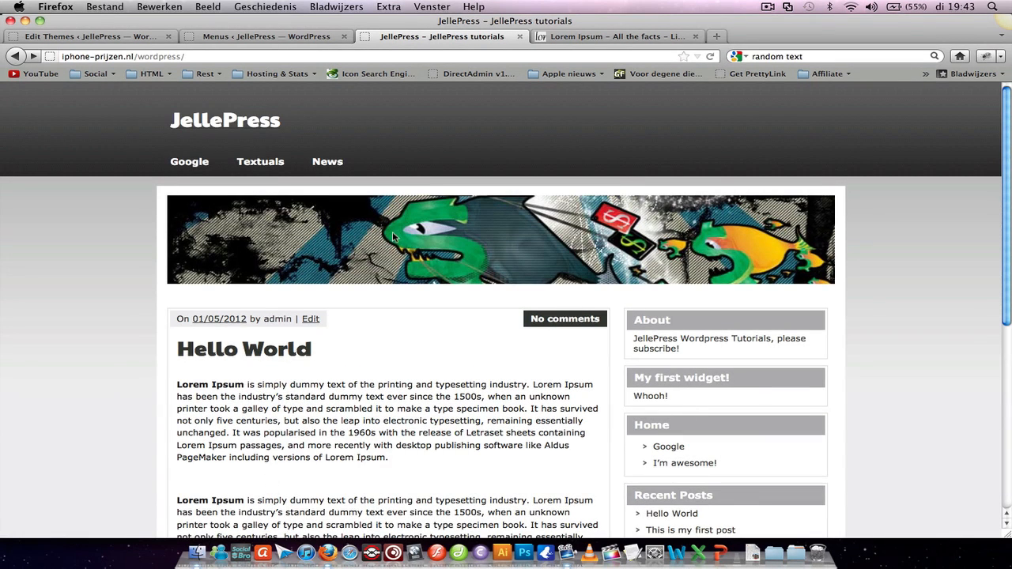
pyautogui.moveTo(875, 214)
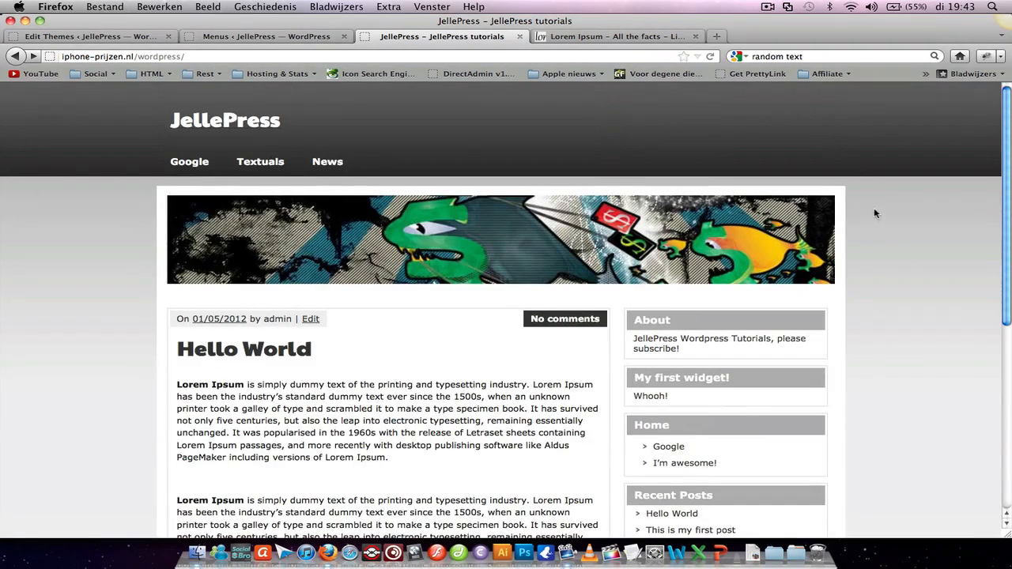
pyautogui.moveTo(900, 268)
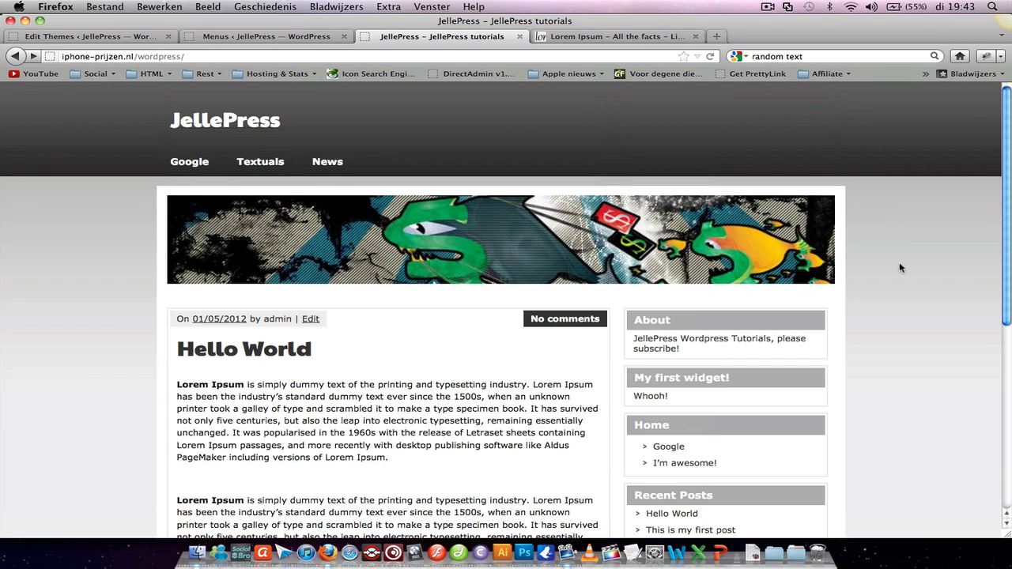
pyautogui.scroll(-3)
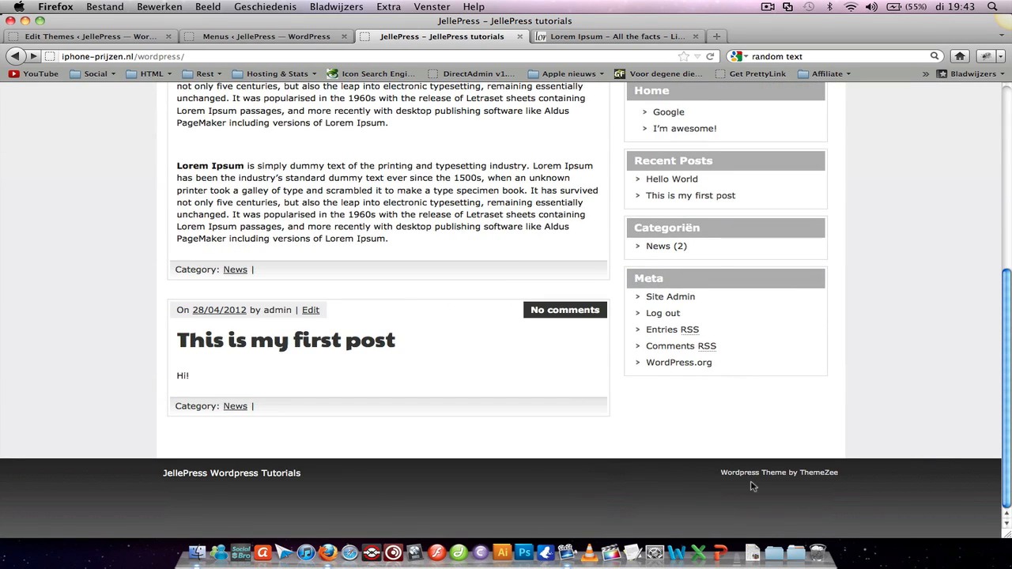
pyautogui.moveTo(998, 473)
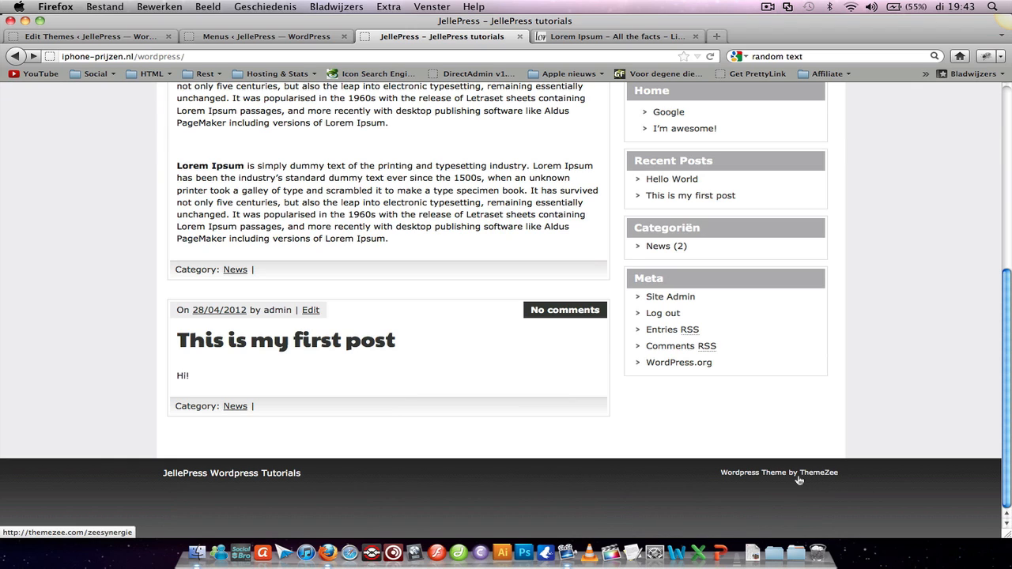
pyautogui.moveTo(802, 480)
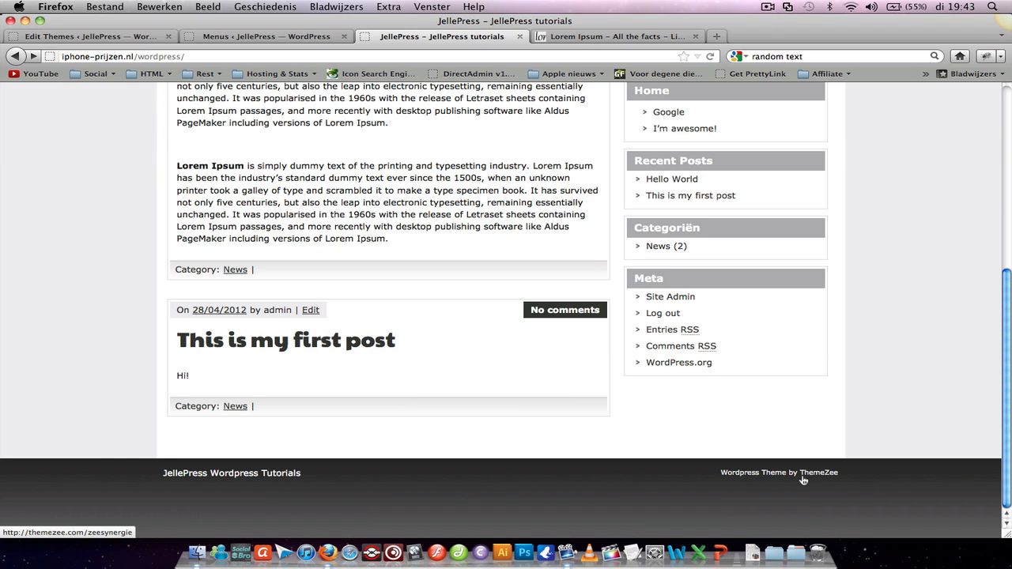
pyautogui.moveTo(853, 348)
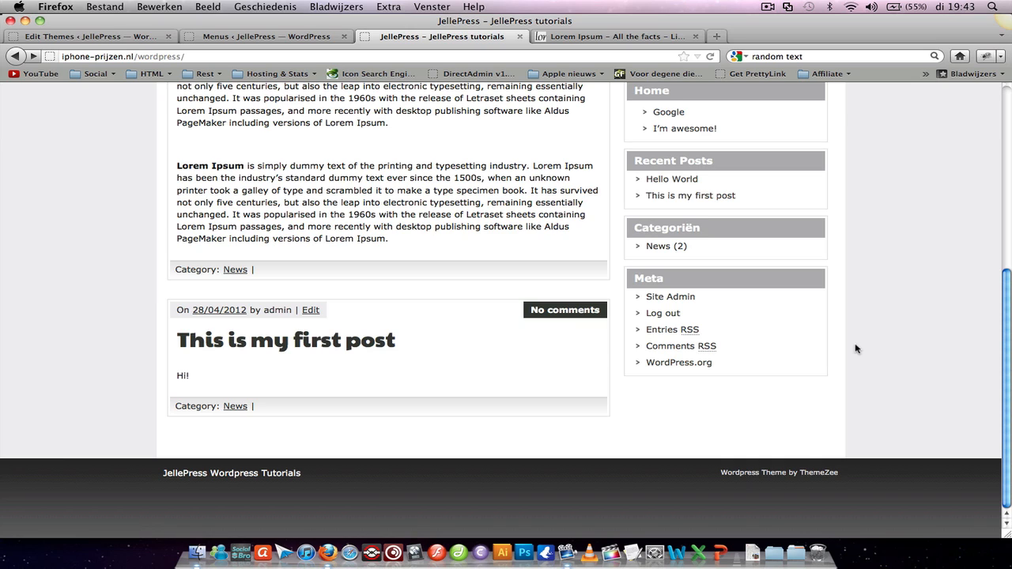
pyautogui.moveTo(884, 377)
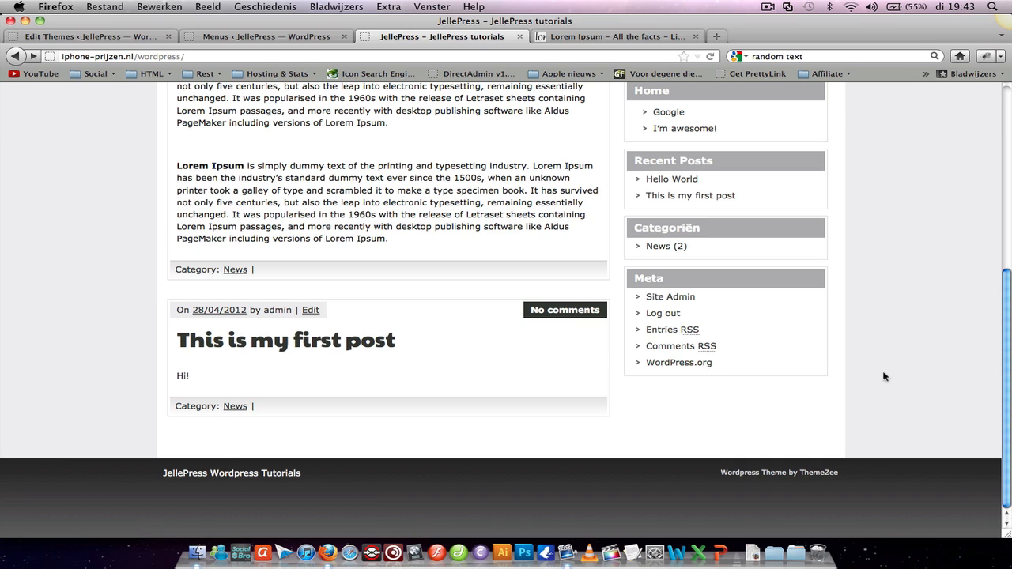
pyautogui.moveTo(863, 370)
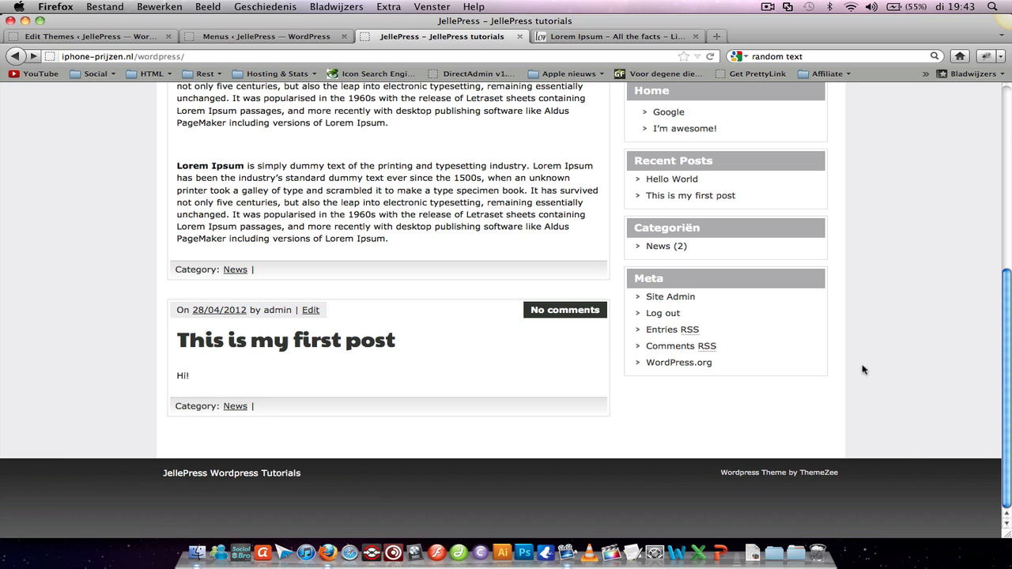
pyautogui.click(91, 36)
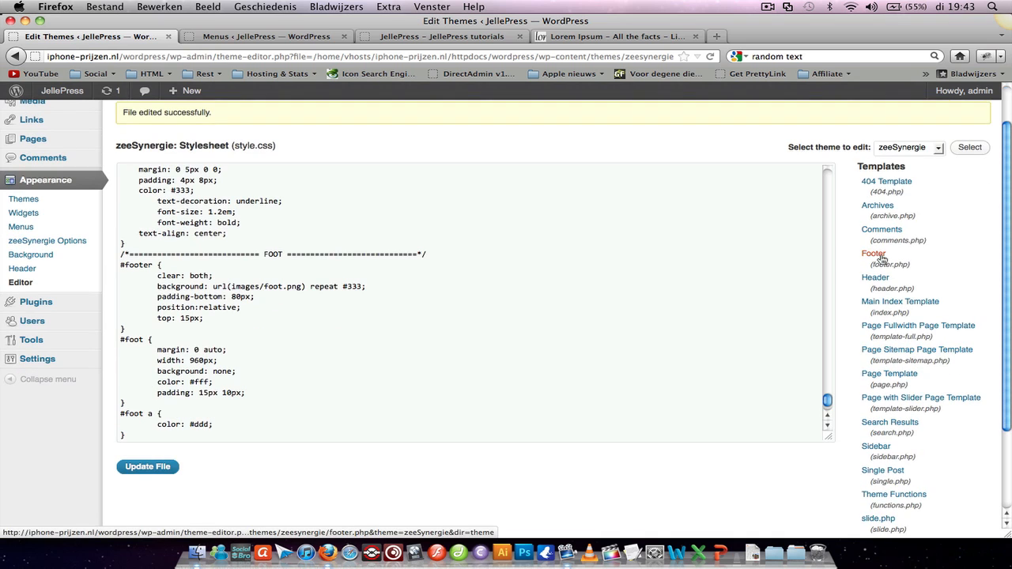
# In footer.php, replace the 'Wordpress Theme by ThemeZee' credit with JellePress and update the file
pyautogui.click(873, 253)
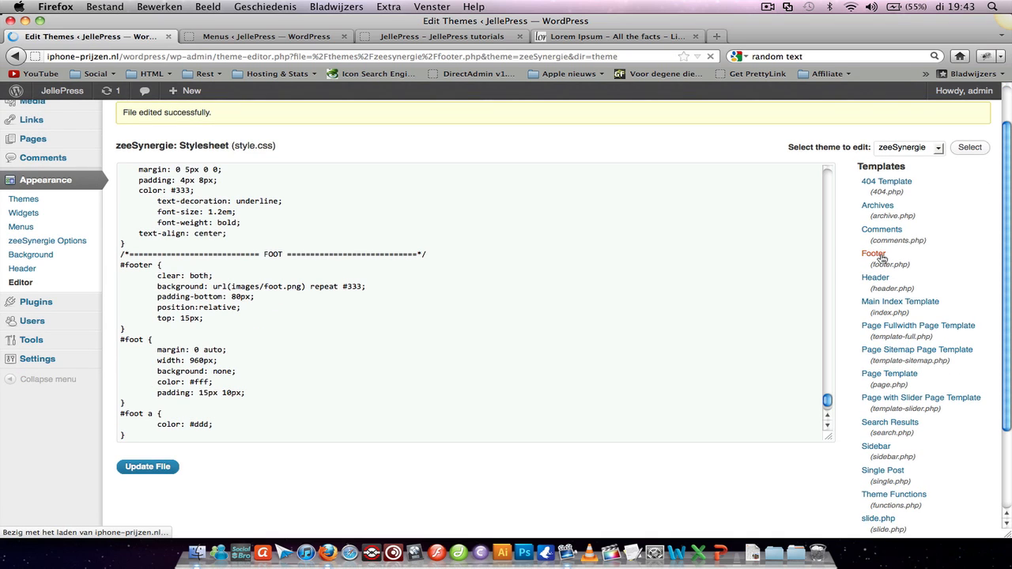
pyautogui.click(874, 253)
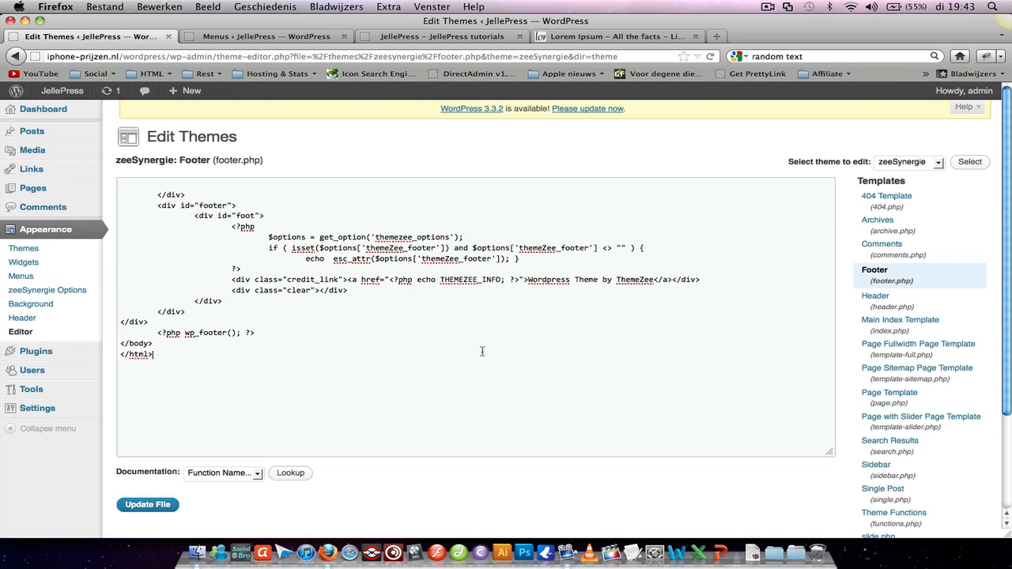
pyautogui.moveTo(533, 285)
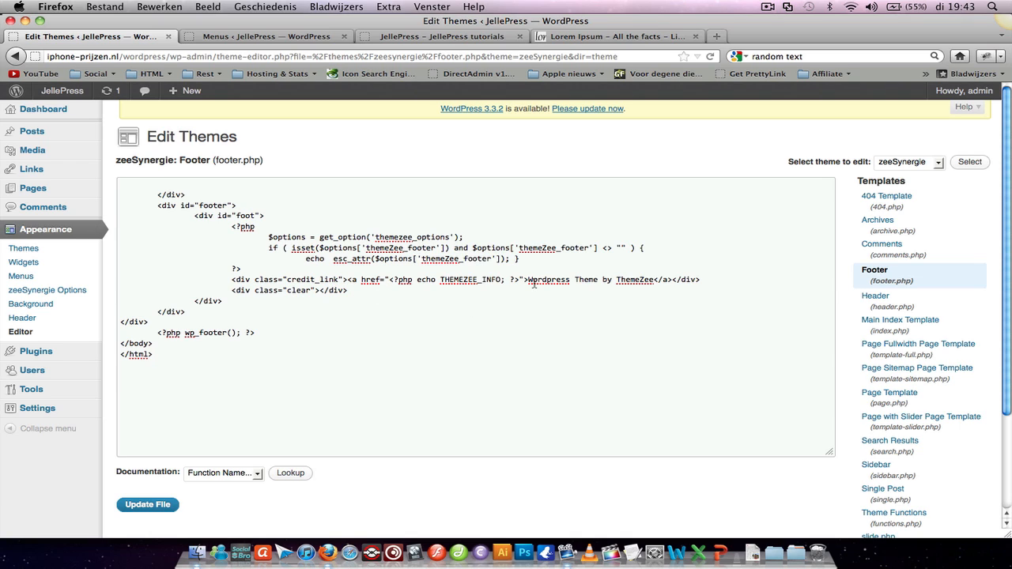
pyautogui.doubleClick(548, 279)
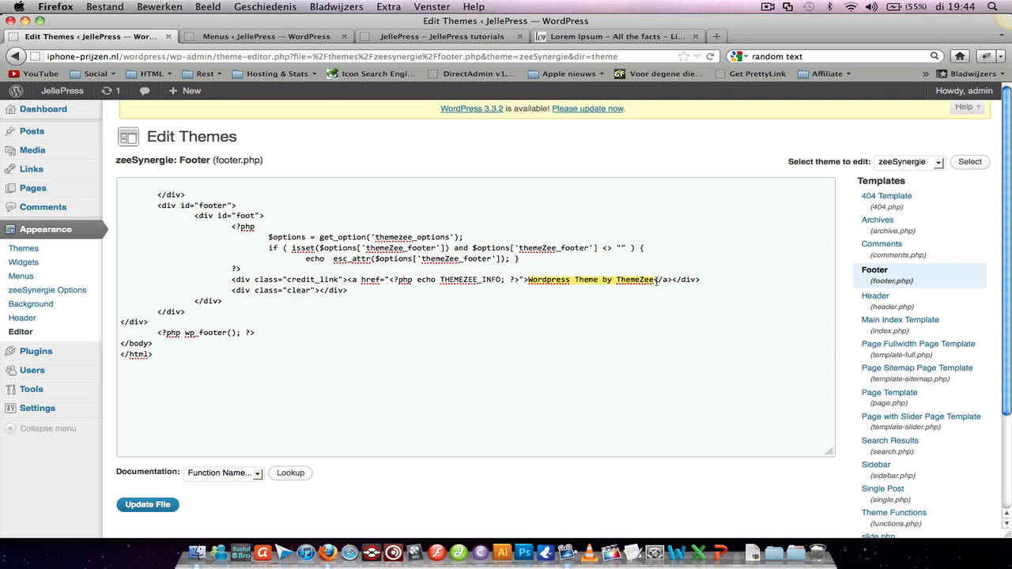
pyautogui.moveTo(691, 320)
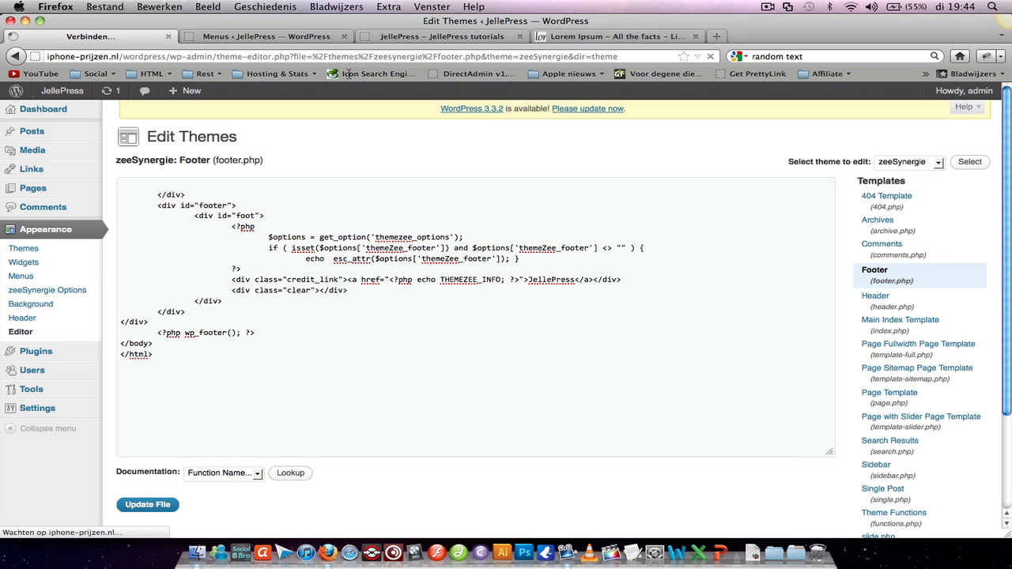
pyautogui.click(441, 36)
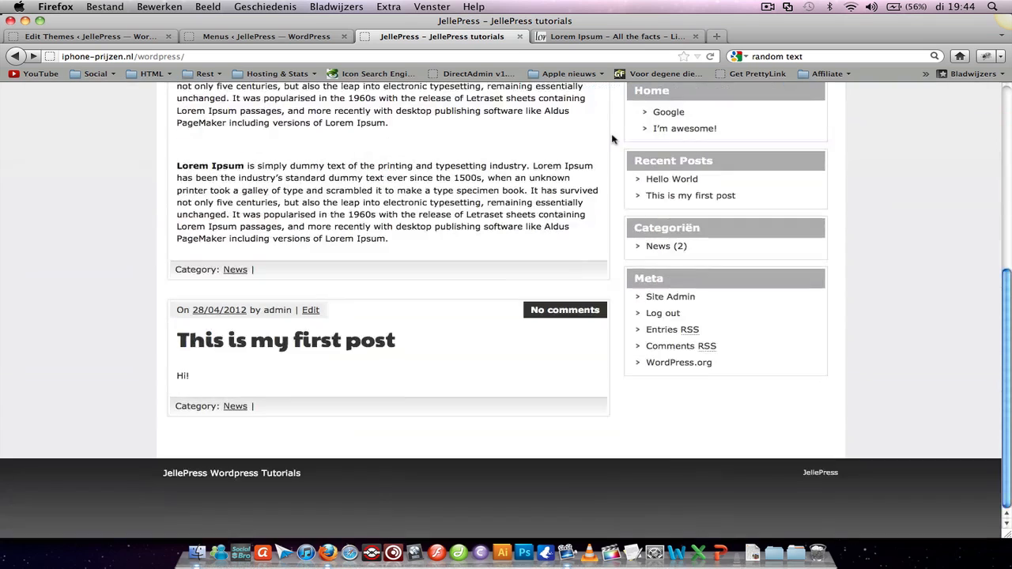
pyautogui.moveTo(820, 473)
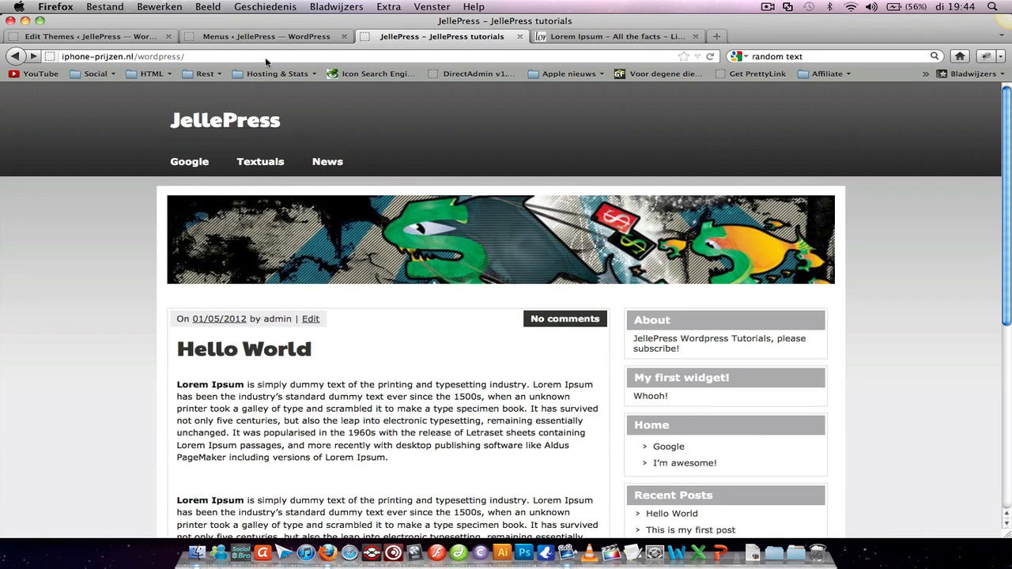
# Scroll down the reloaded site to check the JellePress footer credit
pyautogui.scroll(-3)
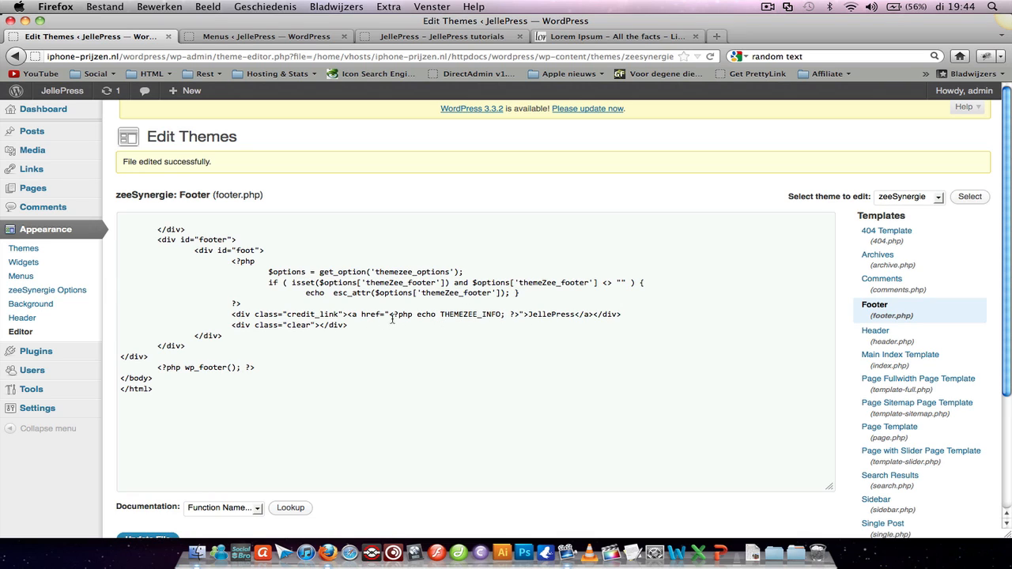
pyautogui.moveTo(392, 314); pyautogui.dragTo(514, 314)
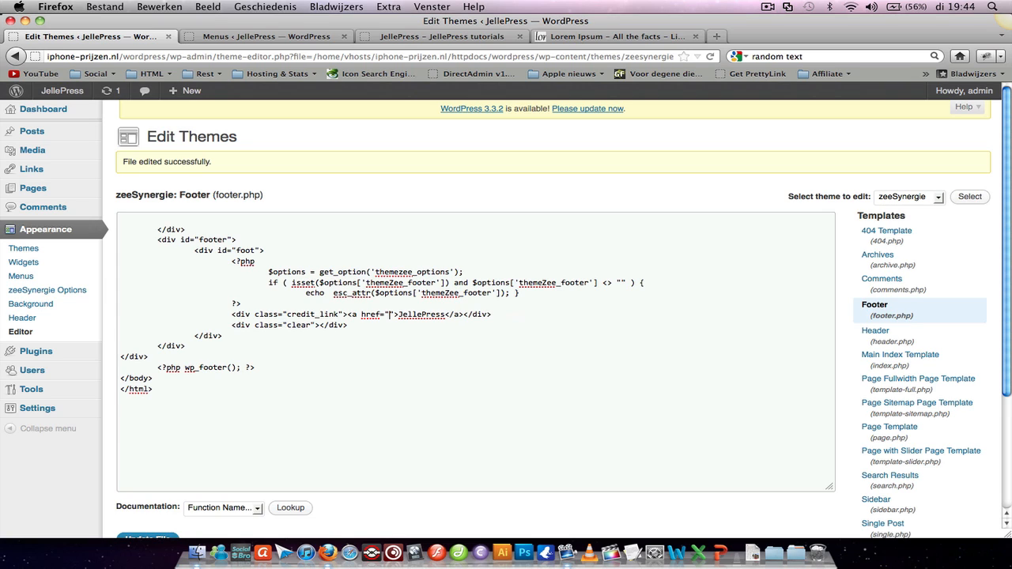
pyautogui.write('http://youtube.com/')
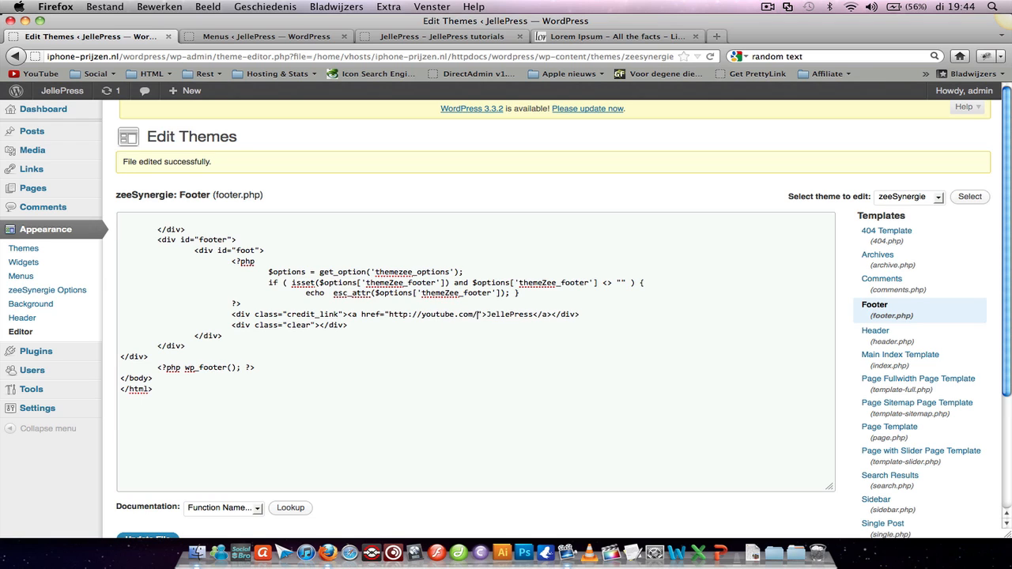
pyautogui.write('jellepress')
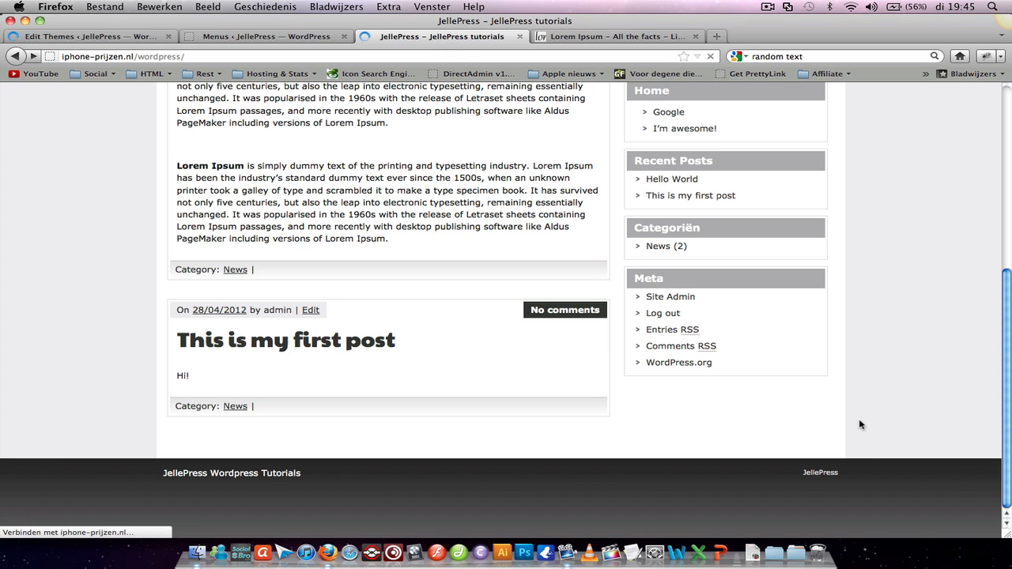
pyautogui.scroll(-3)
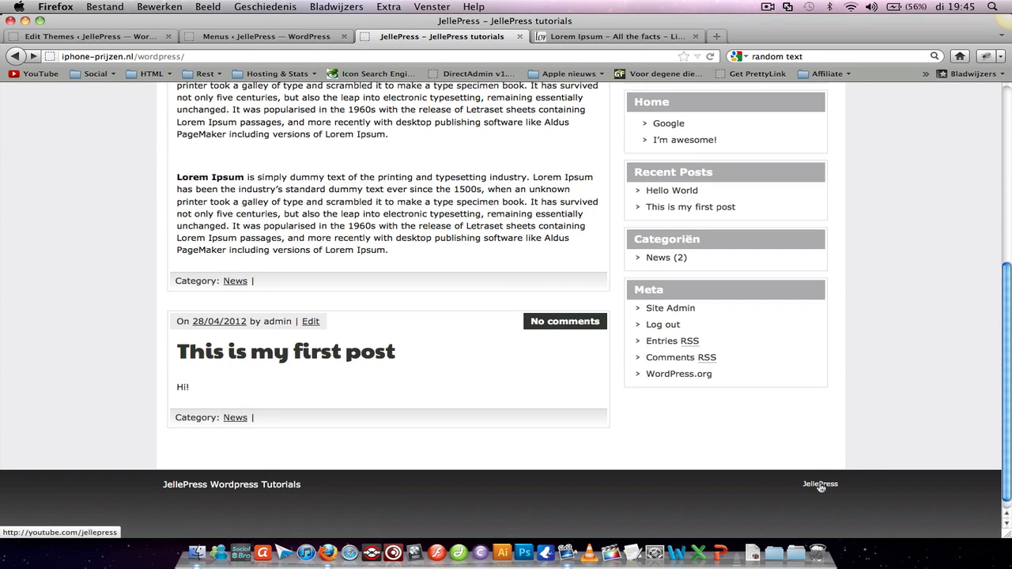
pyautogui.click(819, 484)
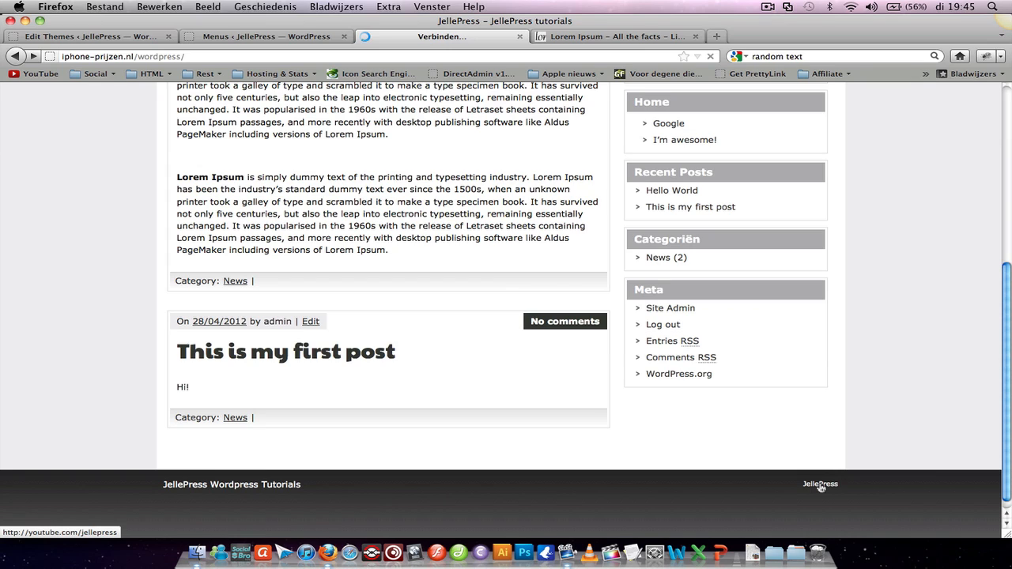
pyautogui.click(820, 484)
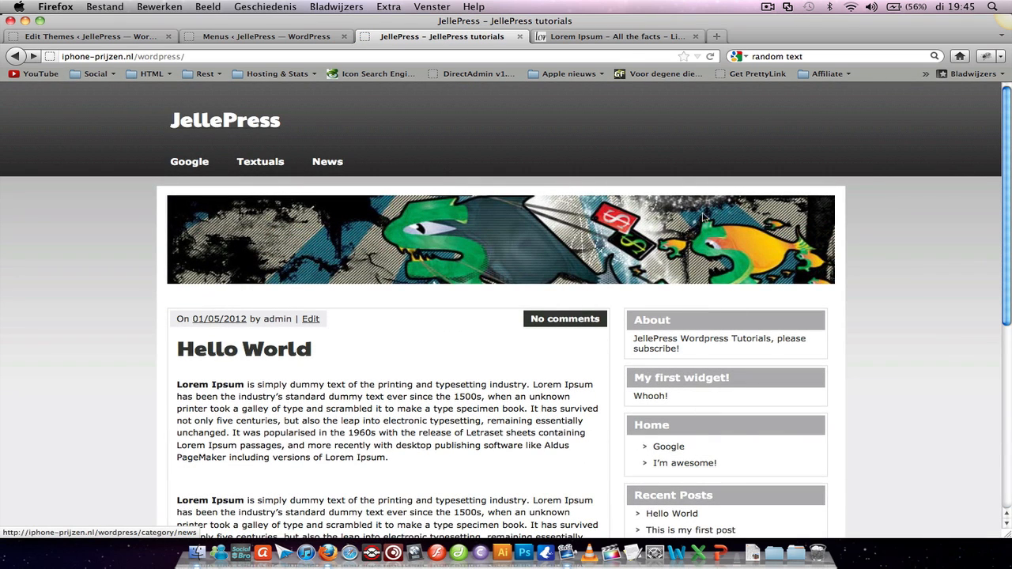
pyautogui.moveTo(894, 264)
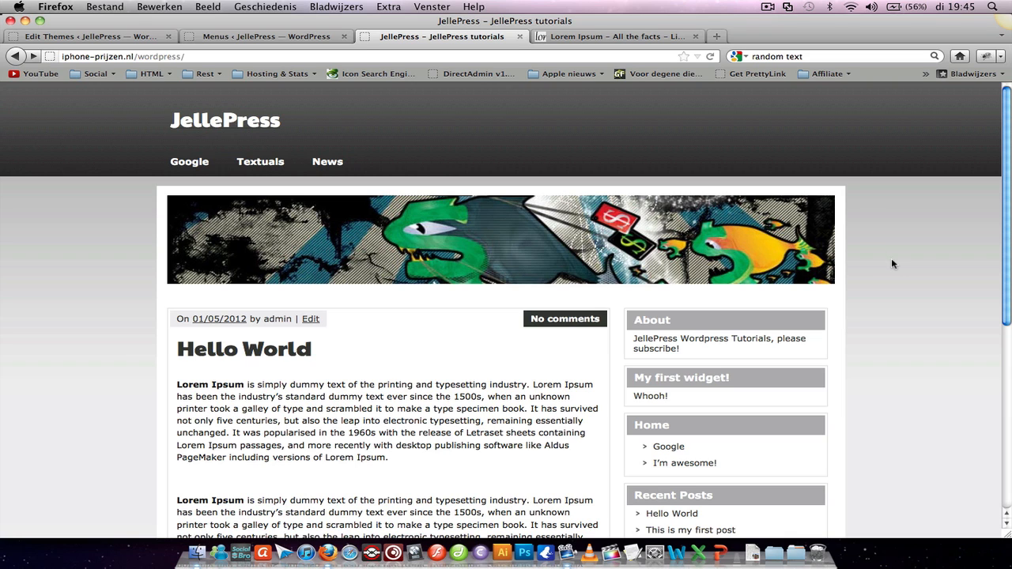
pyautogui.scroll(-3)
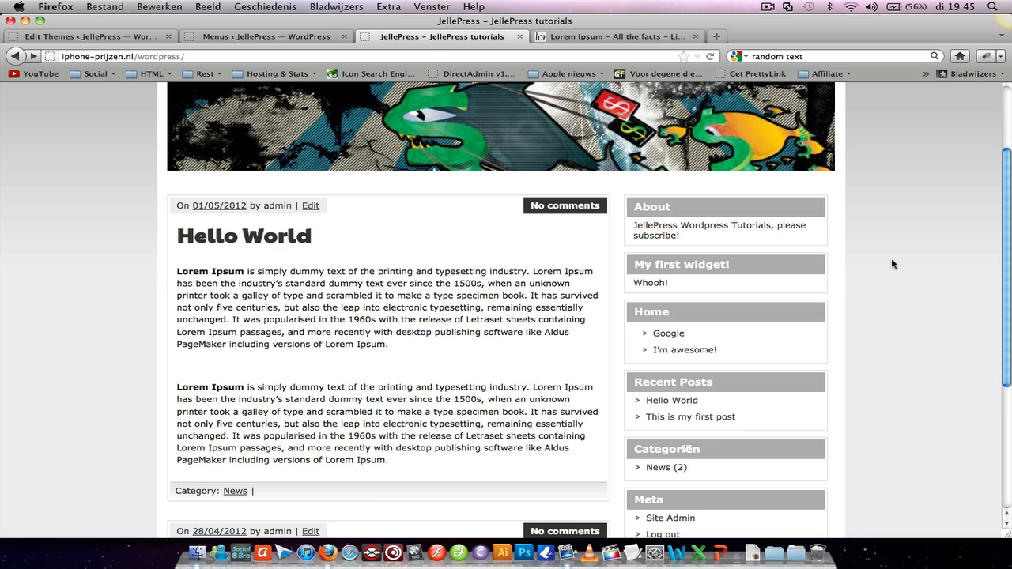
pyautogui.moveTo(365, 481)
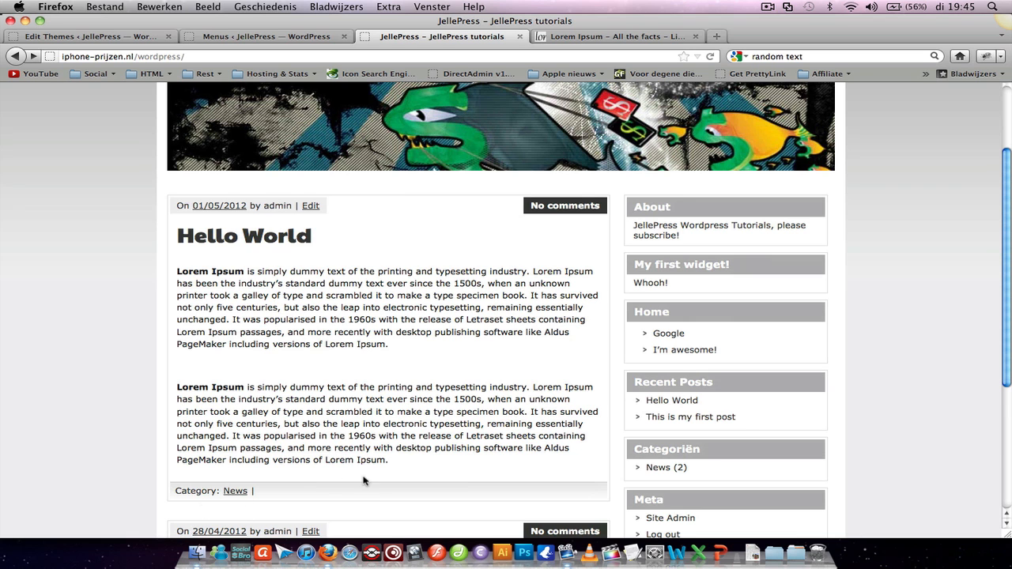
pyautogui.scroll(-3)
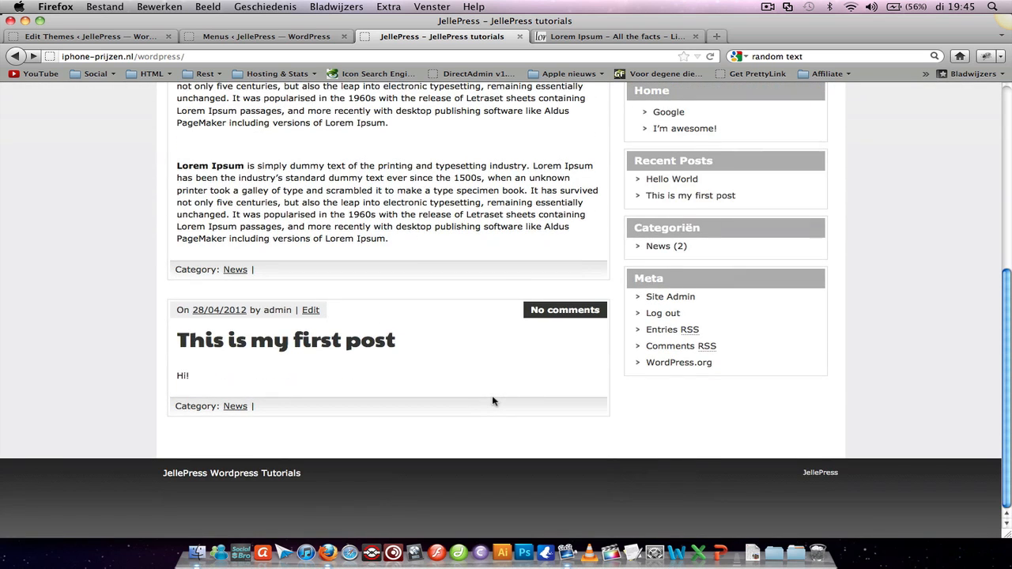